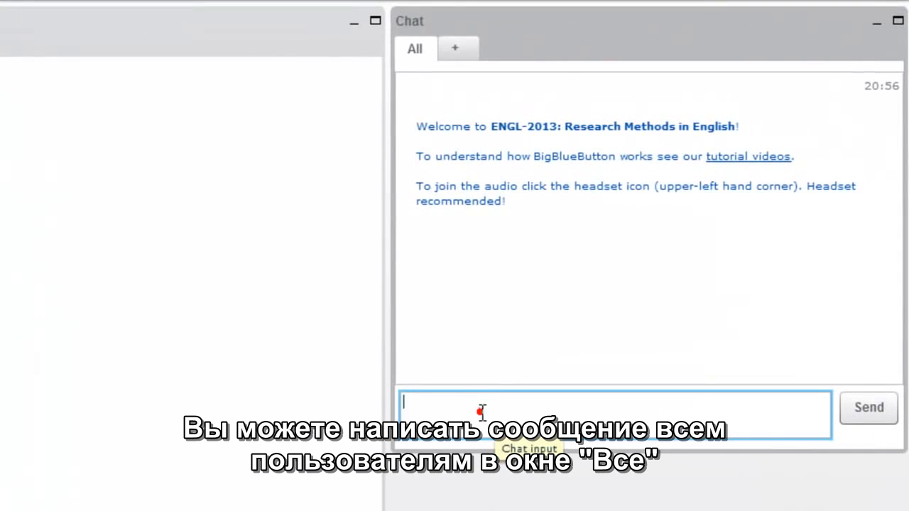
Send the greeting 'Hi Everyone' to all participants in the public chat.
{"action": "type", "text": "Hi"}
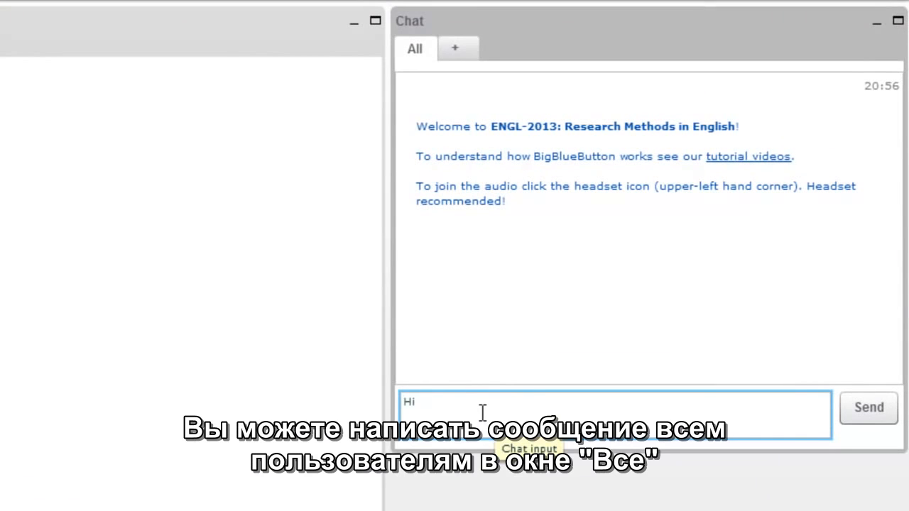
{"action": "left_click", "coordinate": [869, 407]}
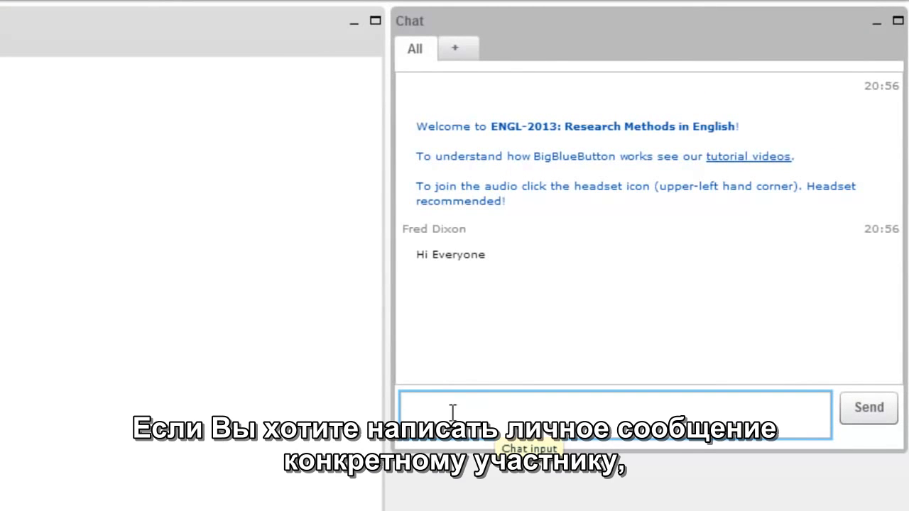
Privately tell the participant 'Your marks will be ready tomorrow', then return to the public chat.
{"action": "left_click", "coordinate": [454, 47]}
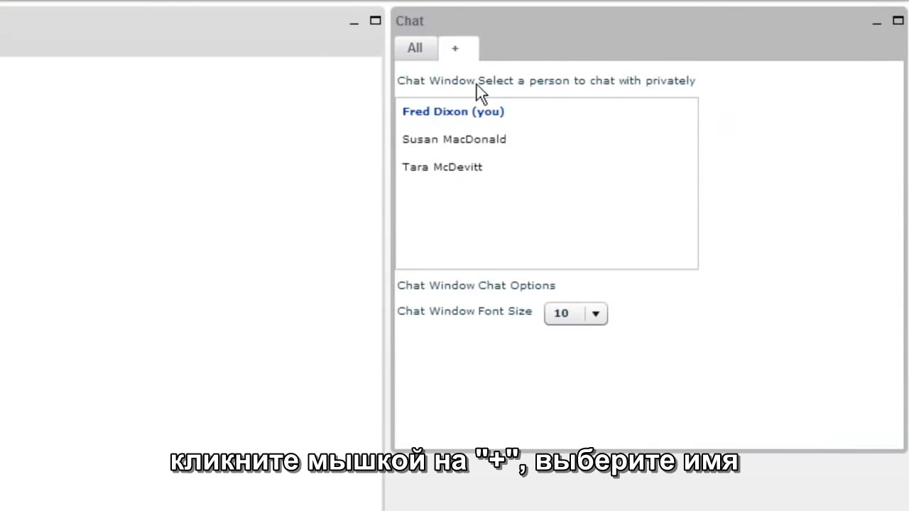
{"action": "left_click", "coordinate": [442, 167]}
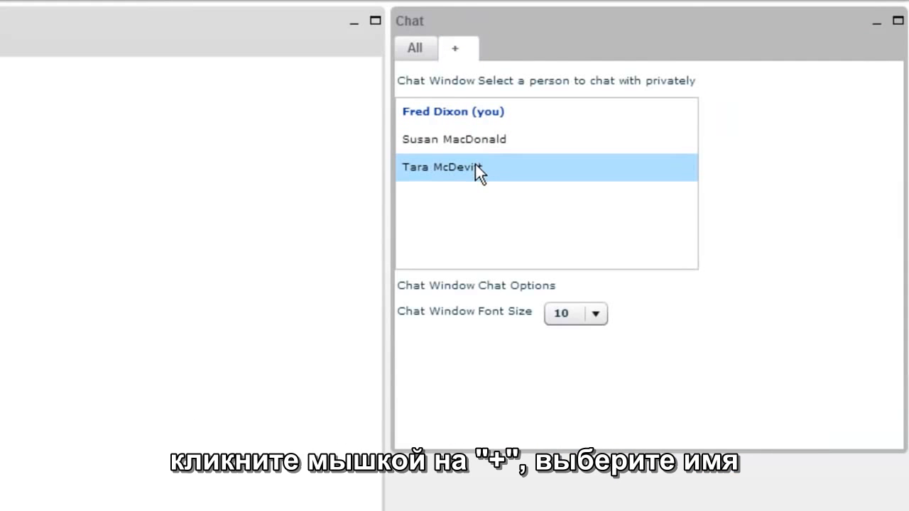
{"action": "left_click", "coordinate": [440, 167]}
{"action": "type", "text": "Your"}
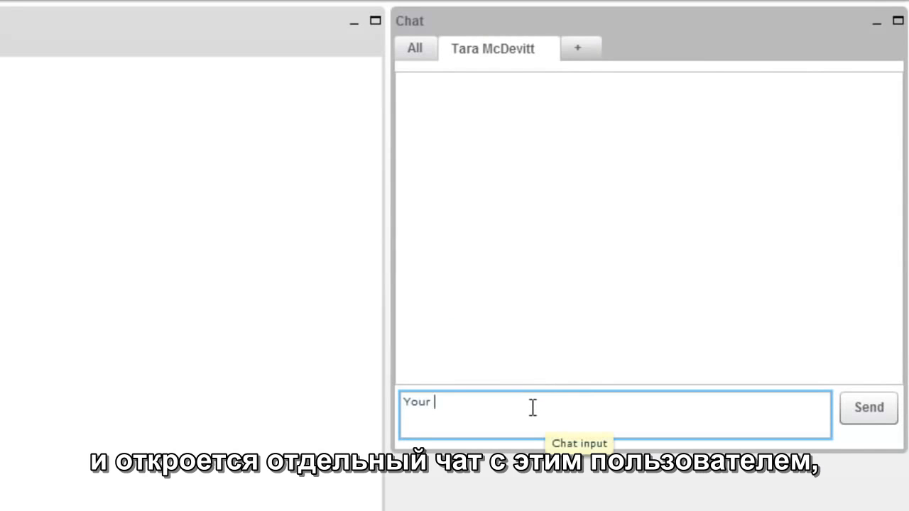
{"action": "type", "text": "marks will be re"}
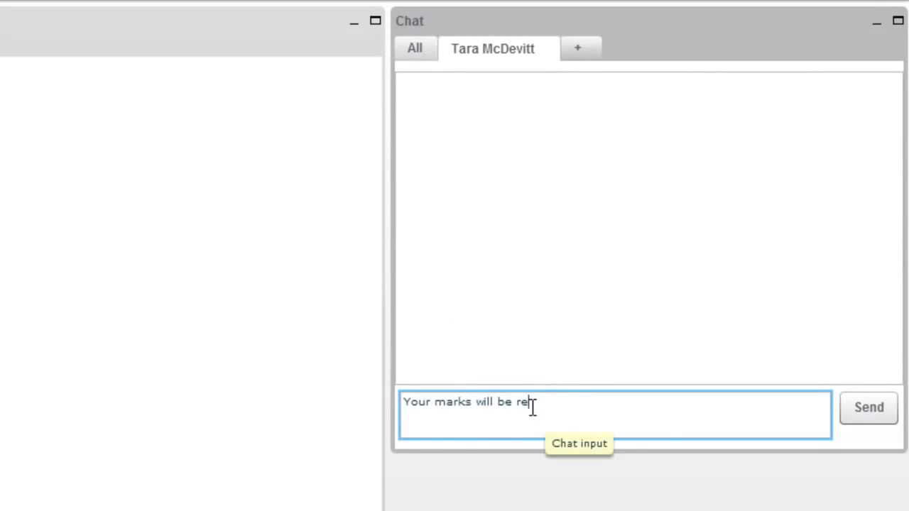
{"action": "left_click", "coordinate": [869, 408]}
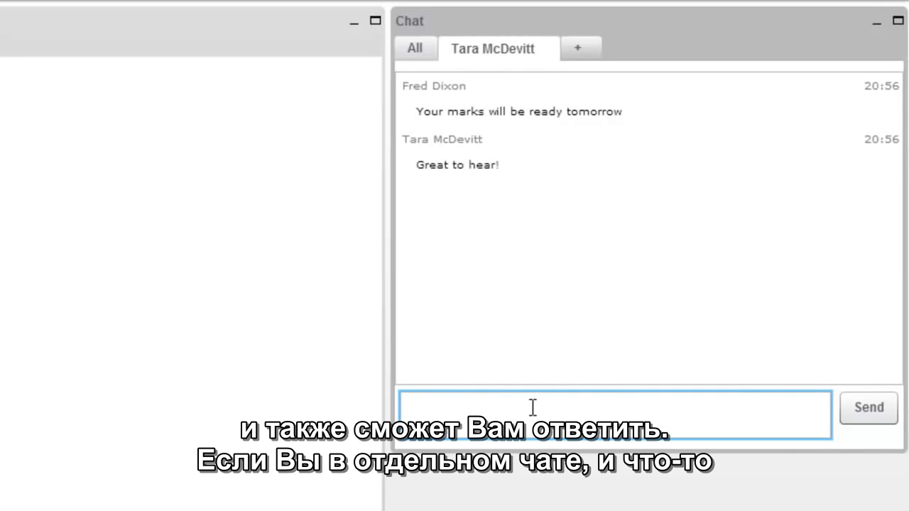
{"action": "left_click", "coordinate": [415, 47]}
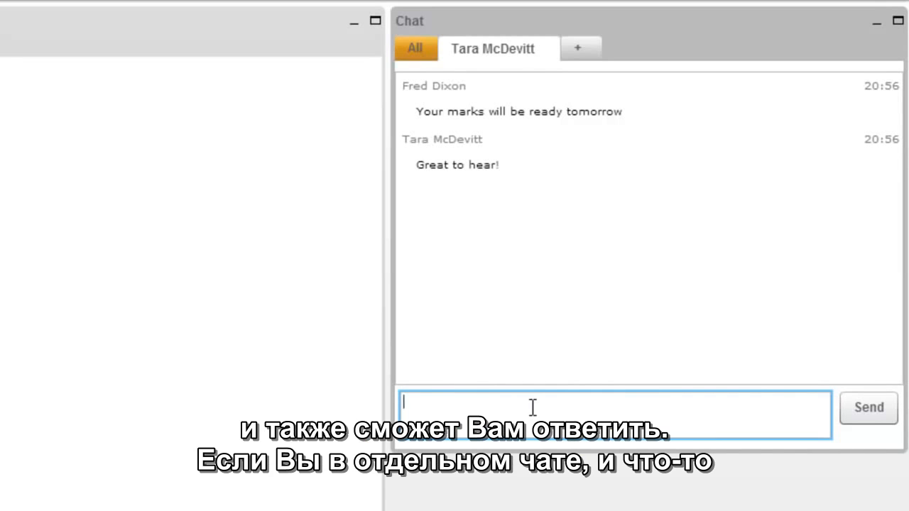
{"action": "left_click", "coordinate": [415, 48]}
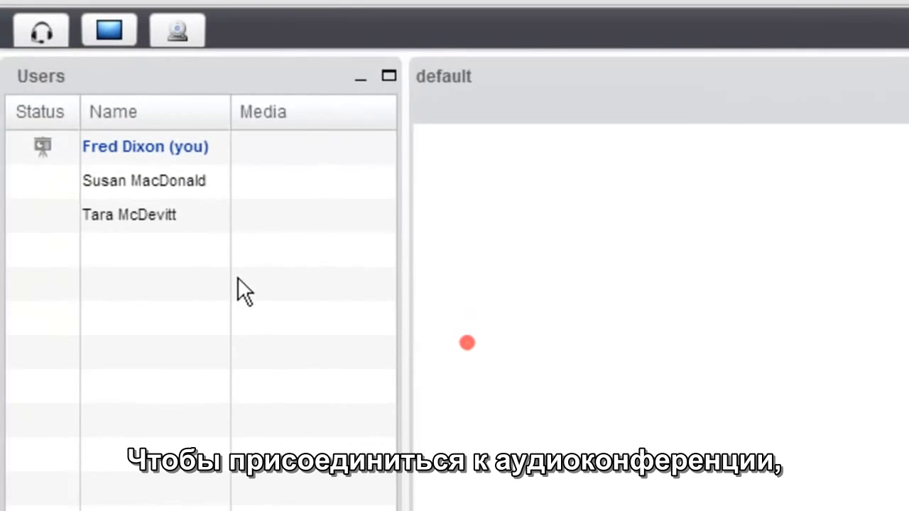
{"action": "mouse_move", "coordinate": [40, 30]}
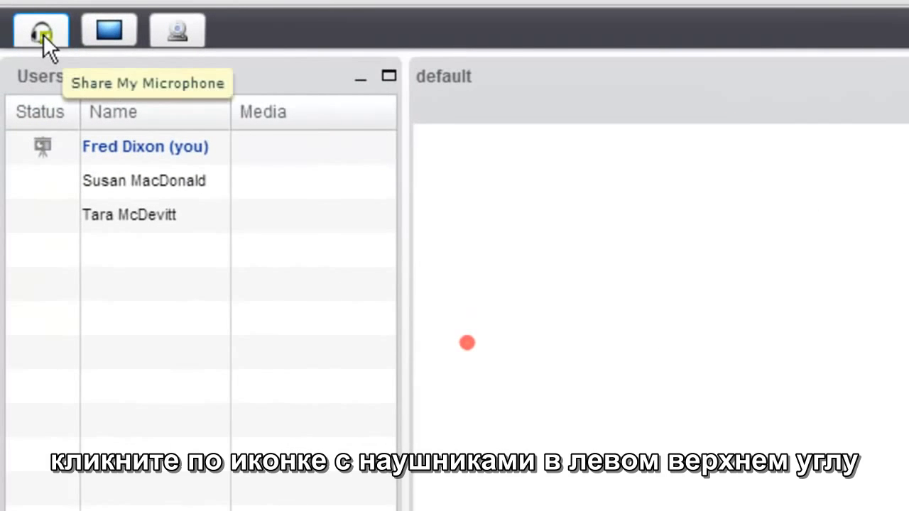
Join the audio conference after allowing and remembering microphone access in Flash's privacy box.
{"action": "left_click", "coordinate": [41, 30]}
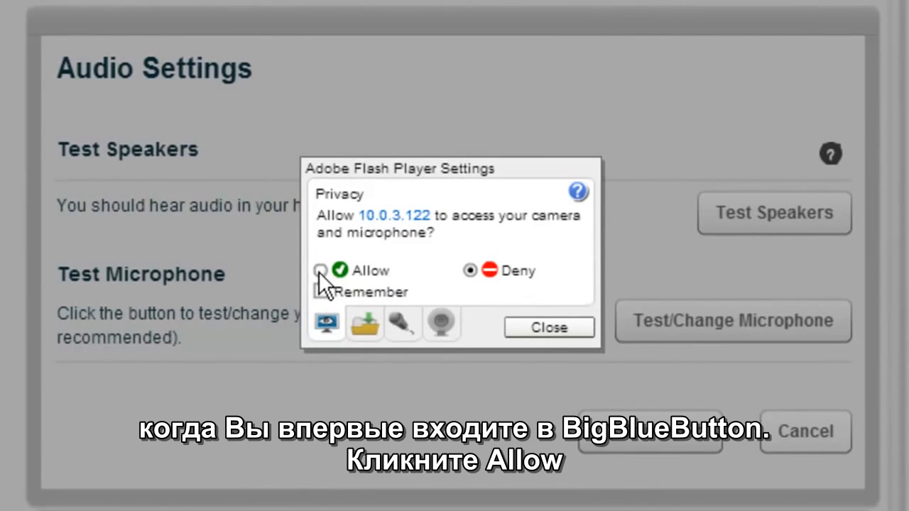
{"action": "left_click", "coordinate": [321, 271]}
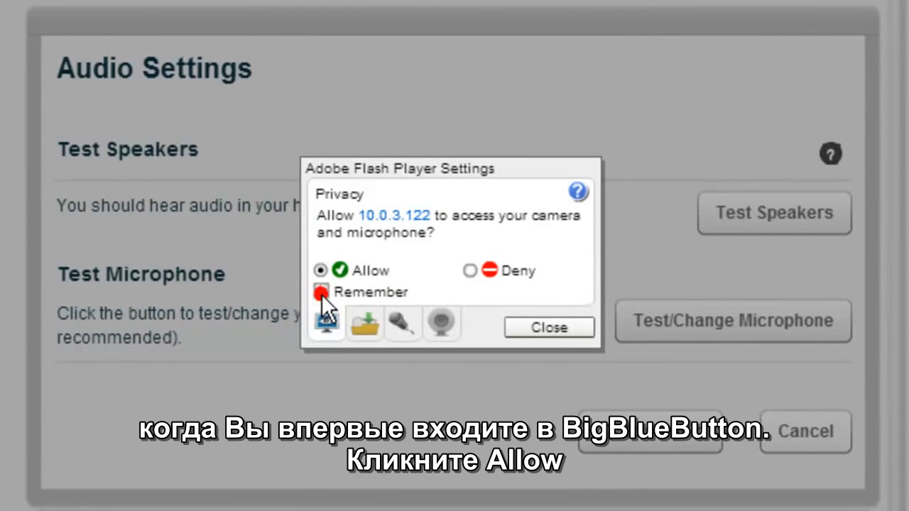
{"action": "left_click", "coordinate": [548, 328]}
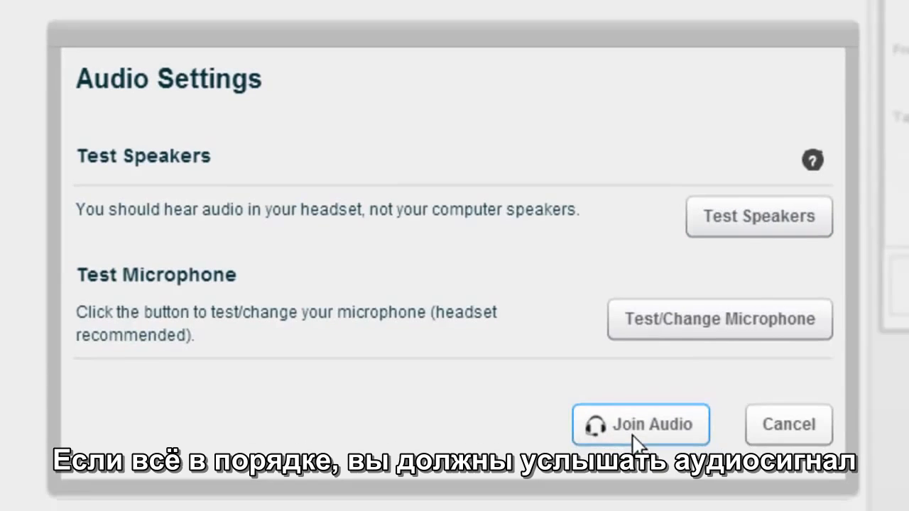
{"action": "left_click", "coordinate": [641, 424]}
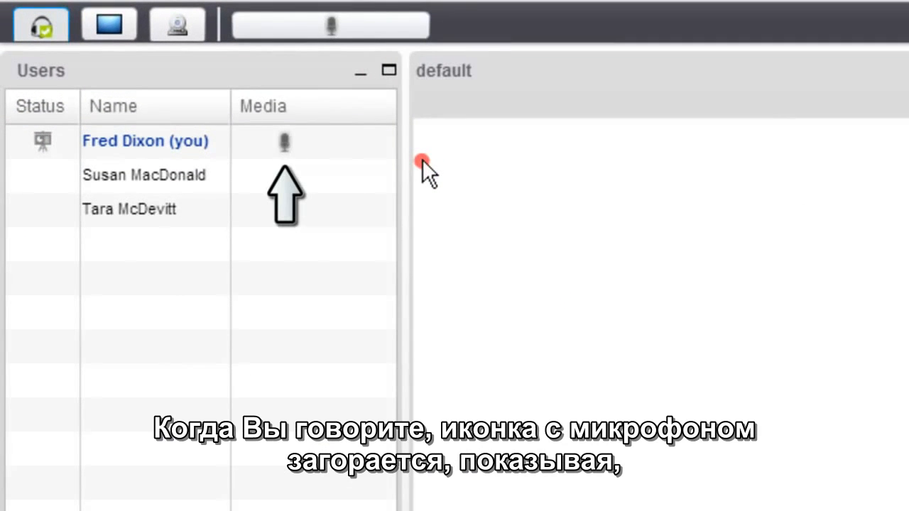
Mute and unmute your own microphone, then leave the audio conference.
{"action": "left_click", "coordinate": [330, 25]}
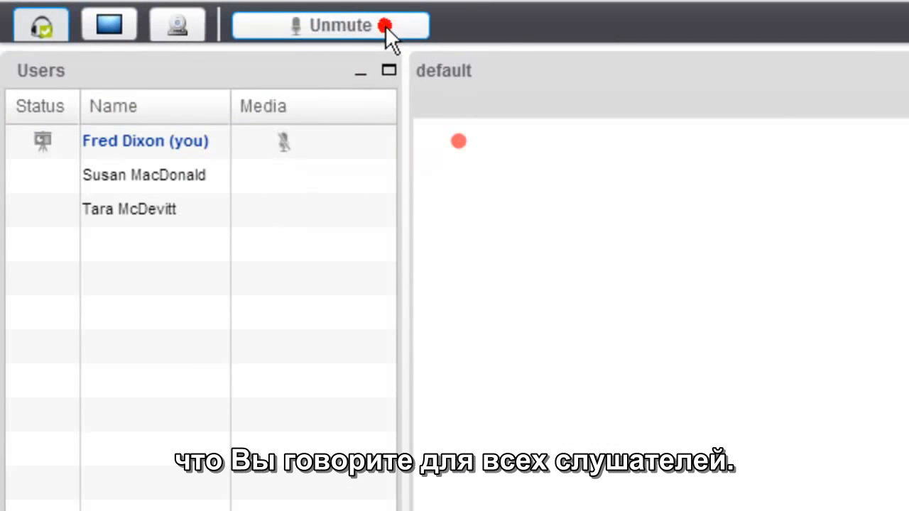
{"action": "left_click", "coordinate": [384, 26]}
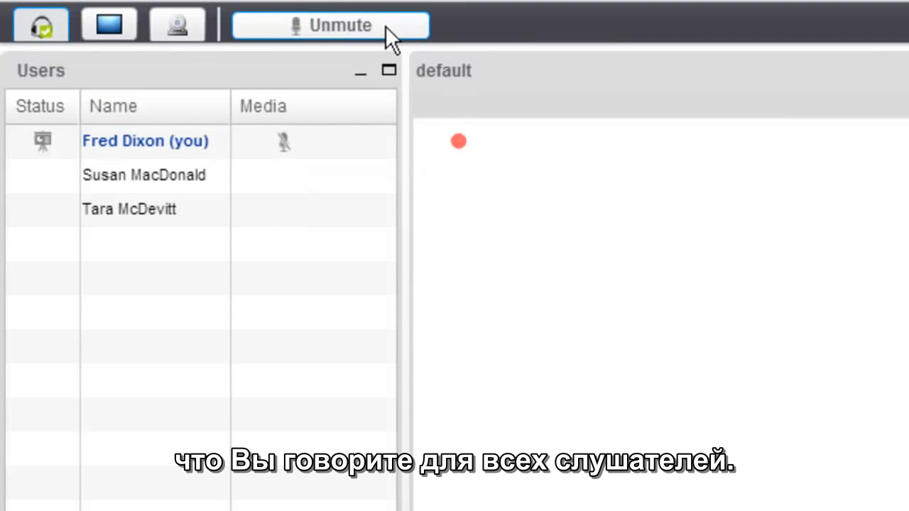
{"action": "left_click", "coordinate": [329, 25]}
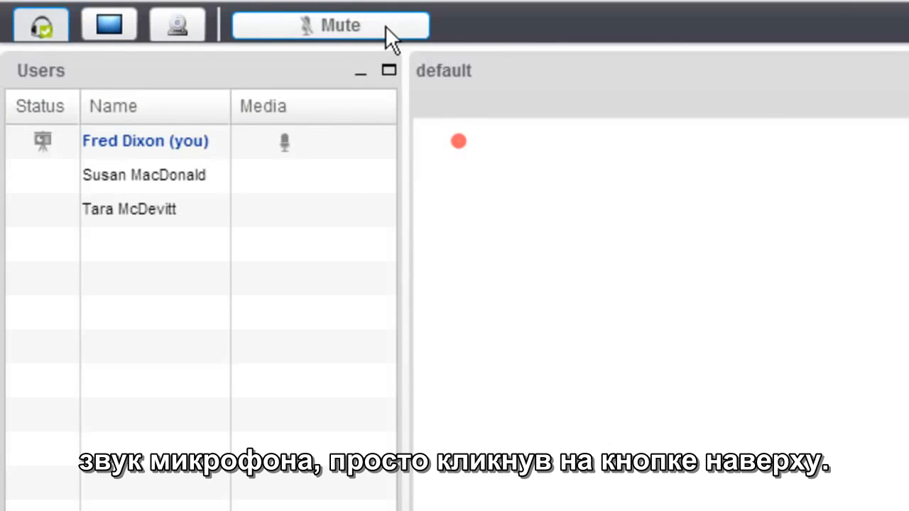
{"action": "left_click", "coordinate": [41, 25]}
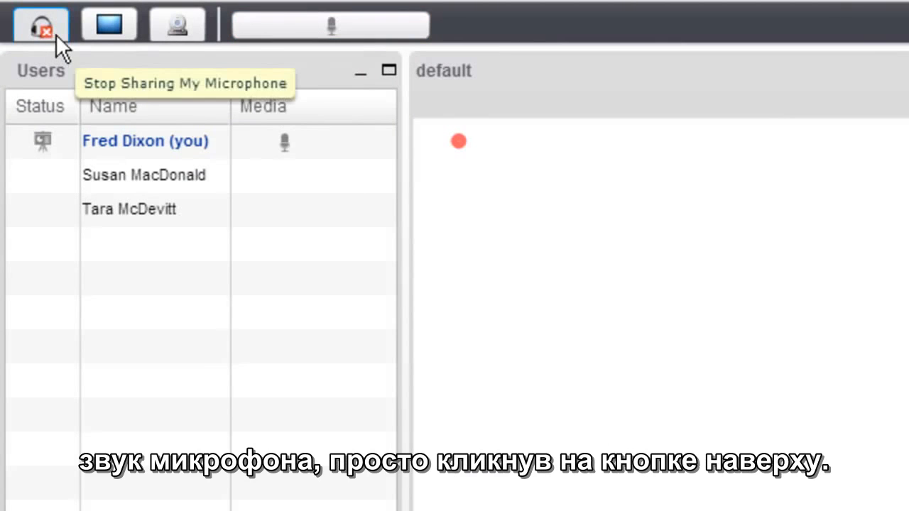
{"action": "left_click", "coordinate": [41, 25]}
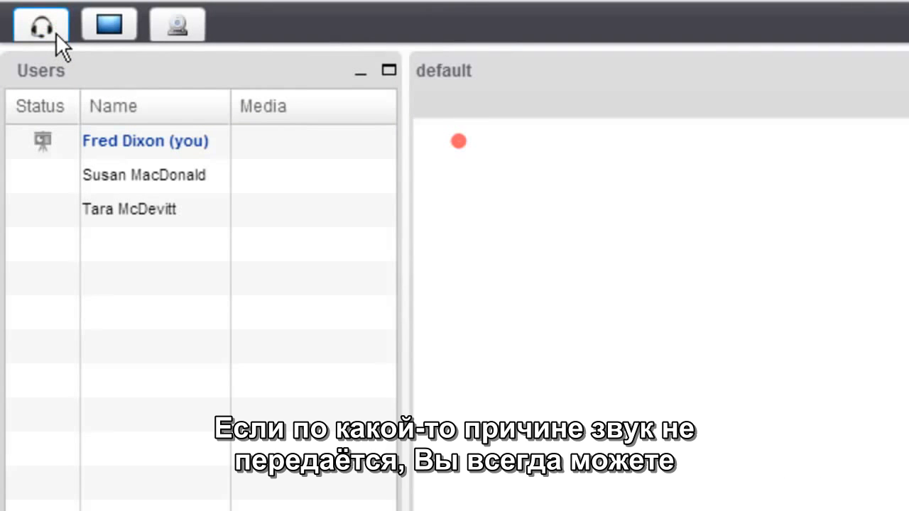
Rejoin the audio conference after confirming the Default microphone in the microphone test settings.
{"action": "left_click", "coordinate": [40, 23]}
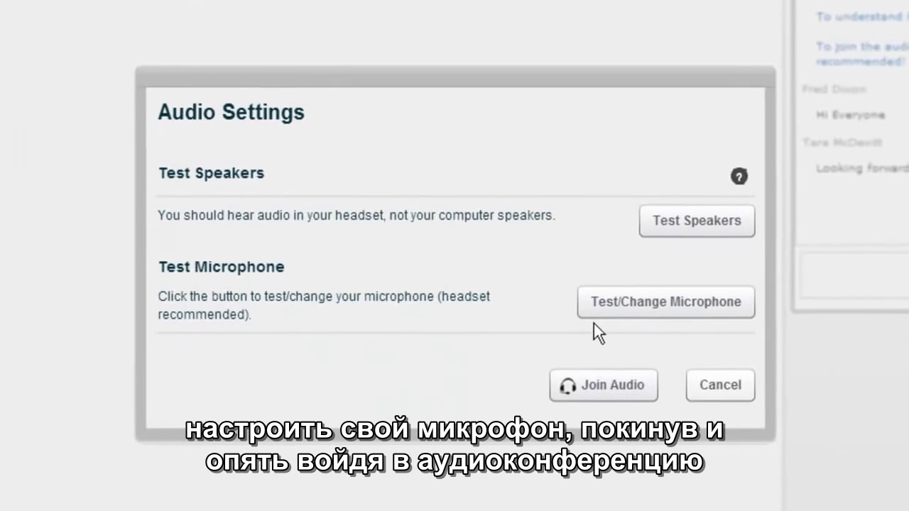
{"action": "left_click", "coordinate": [665, 302]}
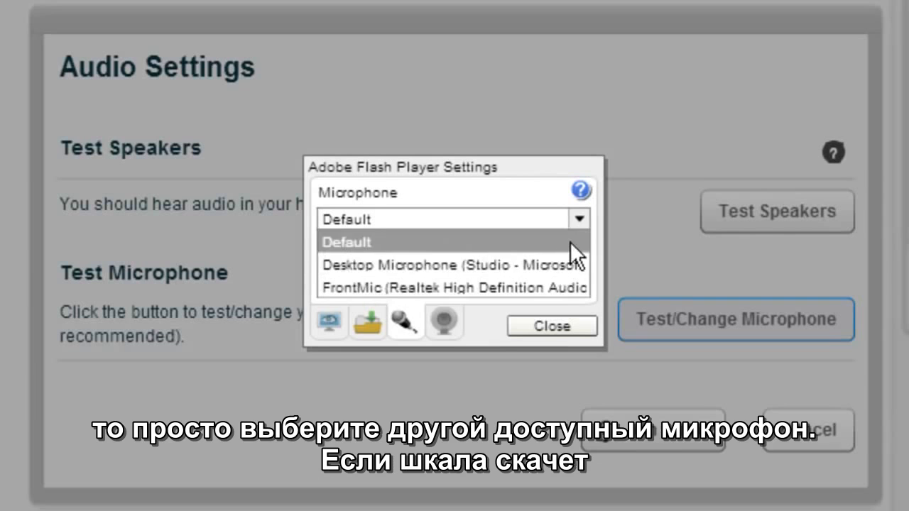
{"action": "left_click", "coordinate": [346, 242]}
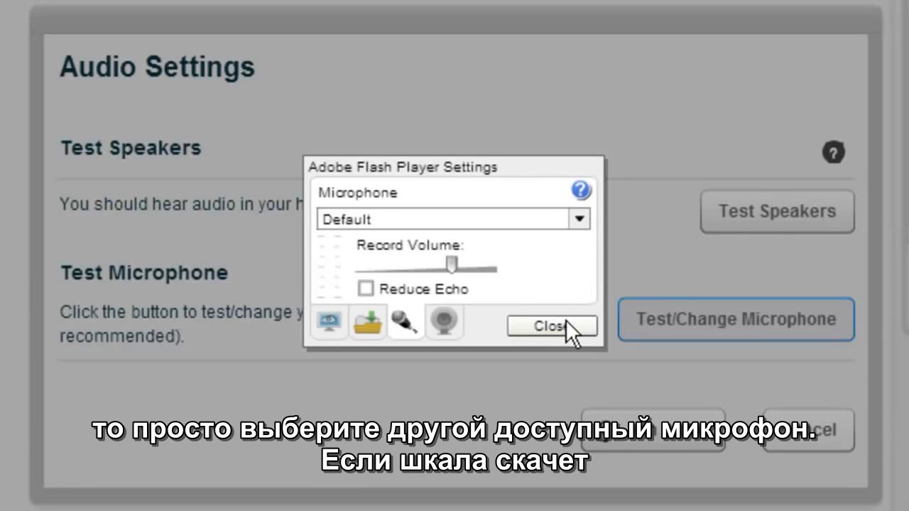
{"action": "left_click", "coordinate": [552, 326]}
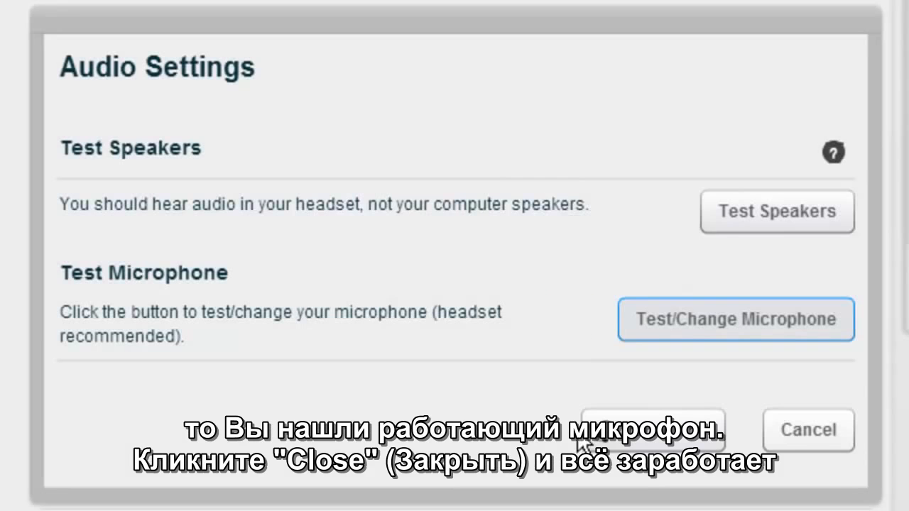
{"action": "left_click", "coordinate": [652, 430]}
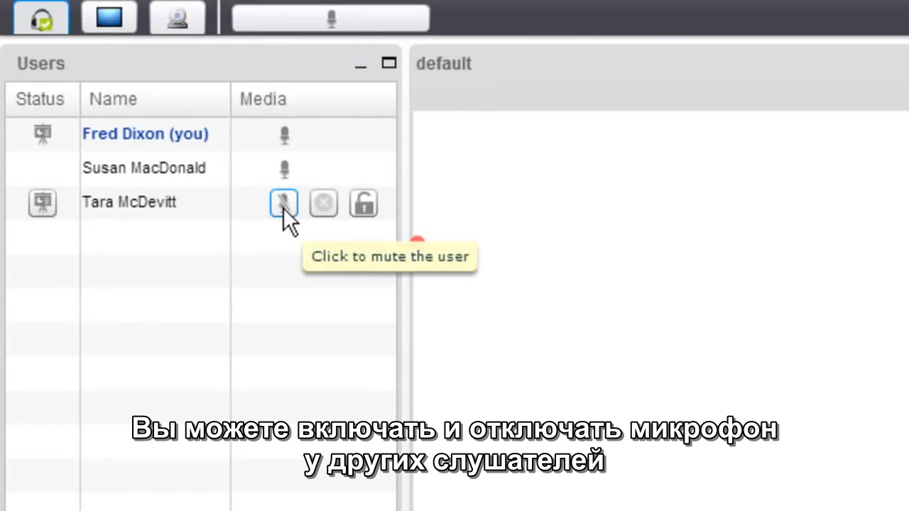
Mute the last and second participants' microphones, then unmute the last participant.
{"action": "left_click", "coordinate": [284, 204]}
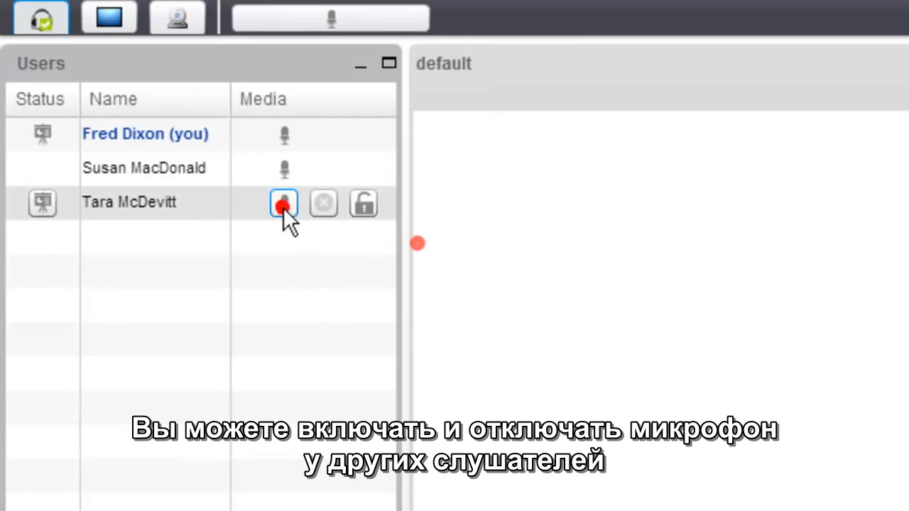
{"action": "left_click", "coordinate": [283, 203]}
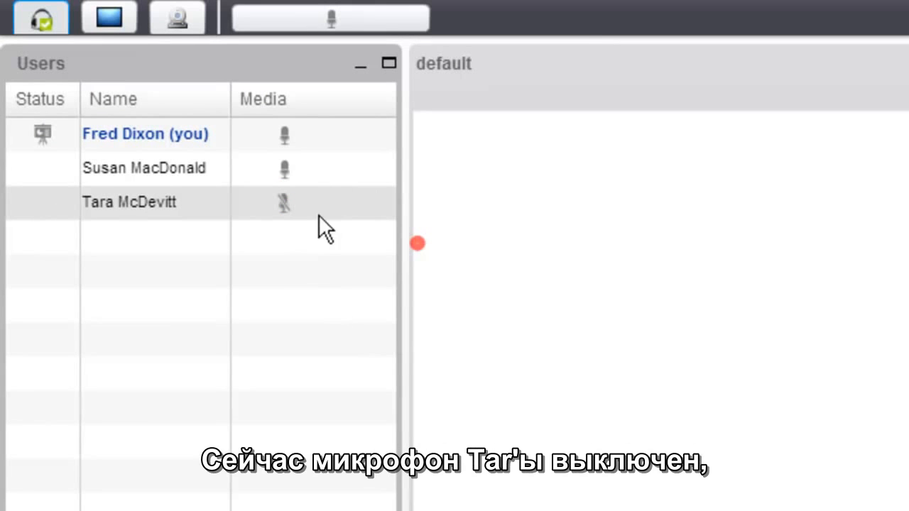
{"action": "left_click", "coordinate": [284, 169]}
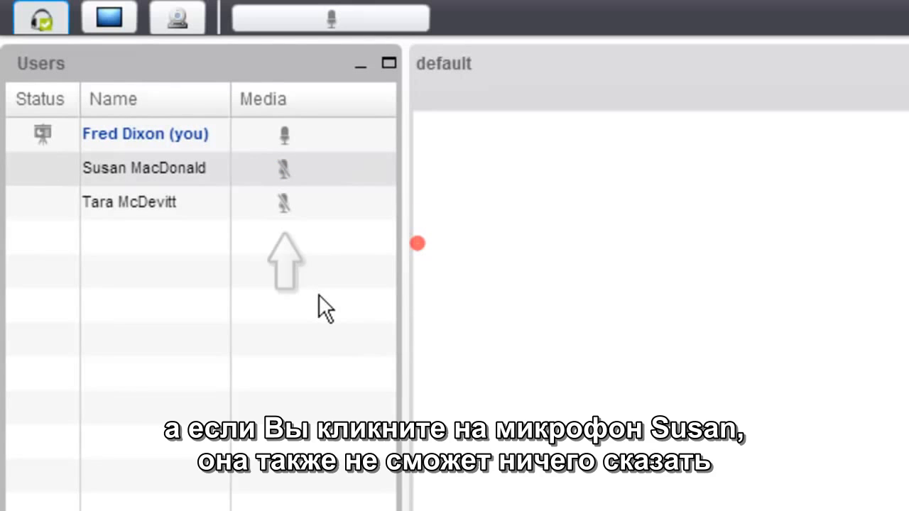
{"action": "left_click", "coordinate": [284, 203]}
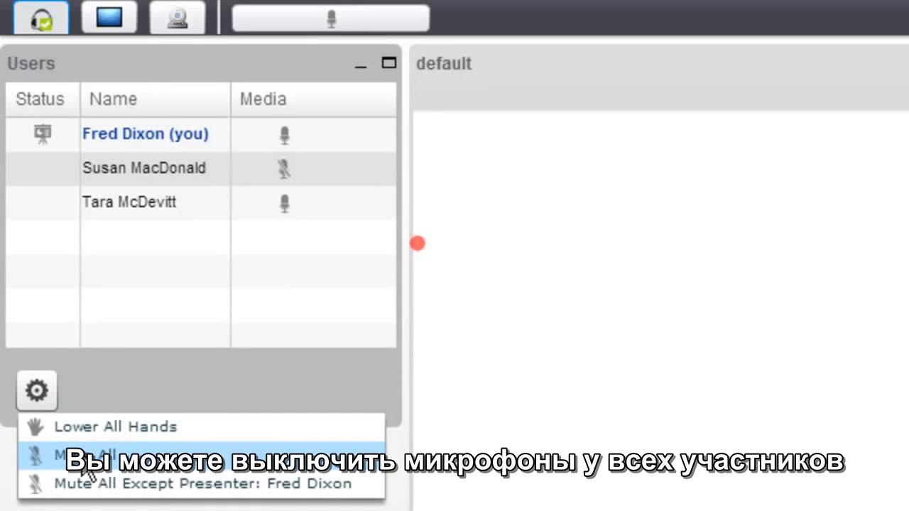
{"action": "mouse_move", "coordinate": [213, 483]}
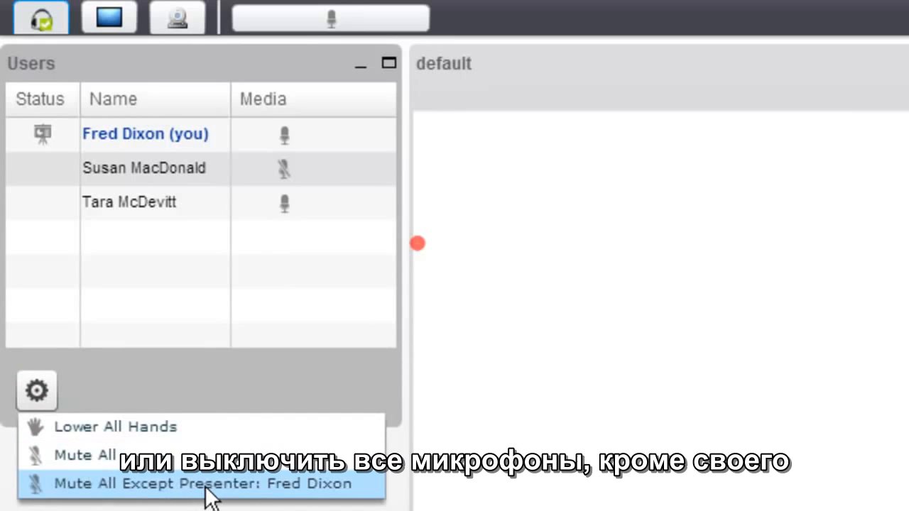
Mute everyone but the presenter, lock the second participant's mic, and kick that participant.
{"action": "left_click", "coordinate": [201, 484]}
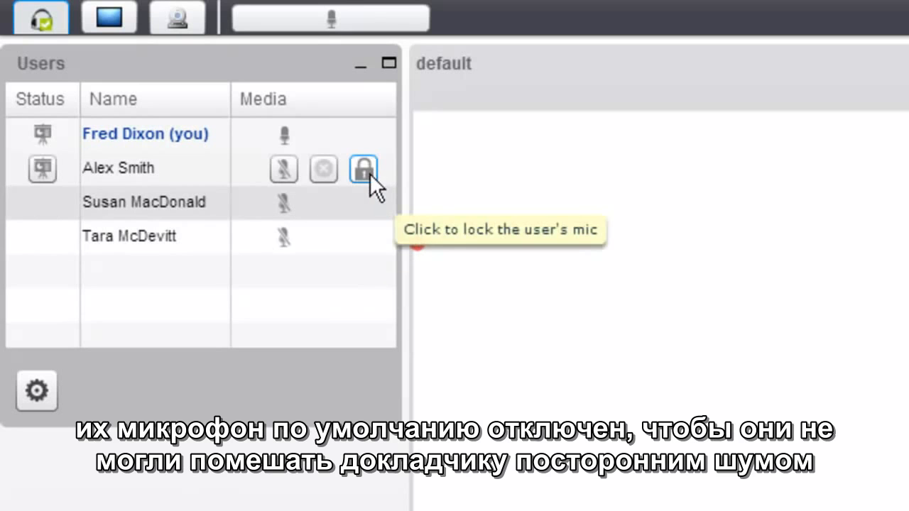
{"action": "left_click", "coordinate": [363, 169]}
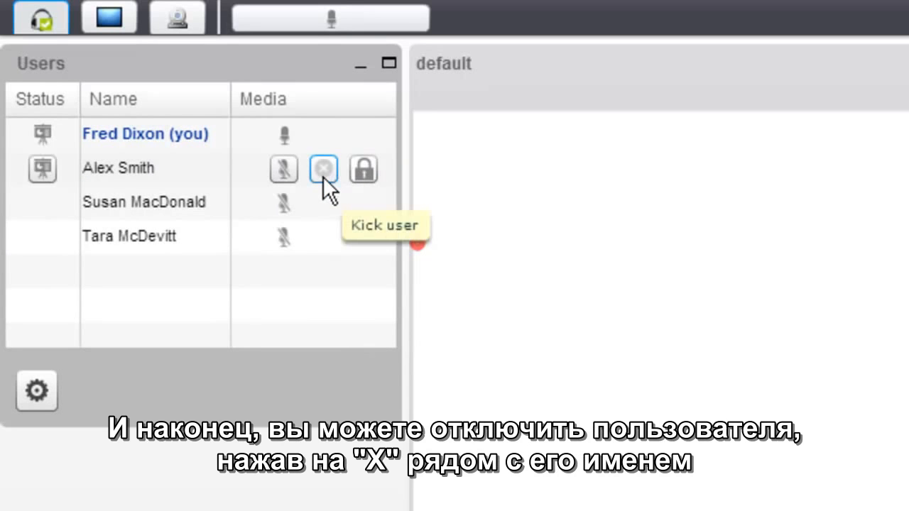
{"action": "left_click", "coordinate": [323, 169]}
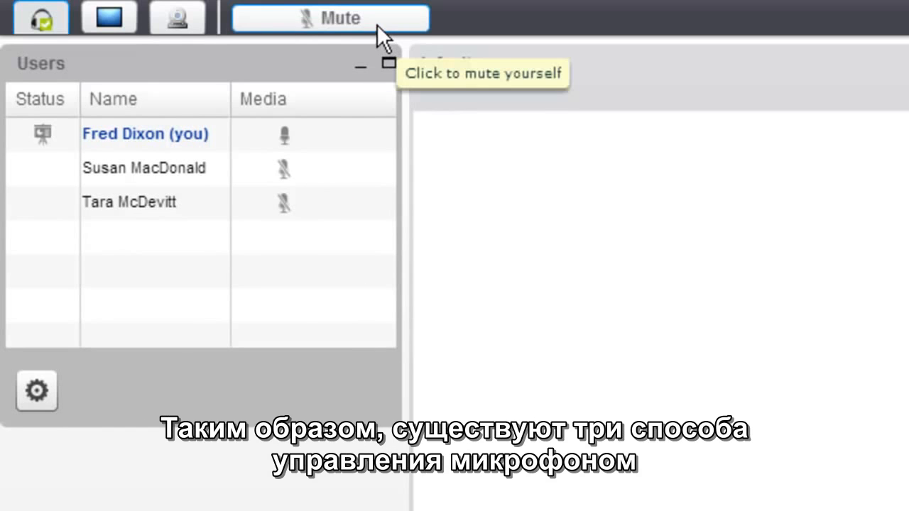
Toggle mute on your own and the listener's microphones, then open the gear options under Users.
{"action": "left_click", "coordinate": [330, 18]}
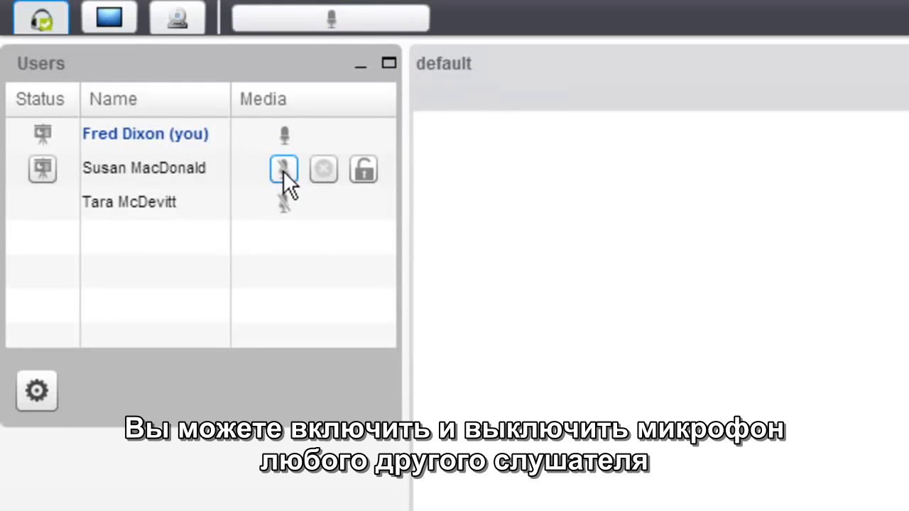
{"action": "left_click", "coordinate": [284, 169]}
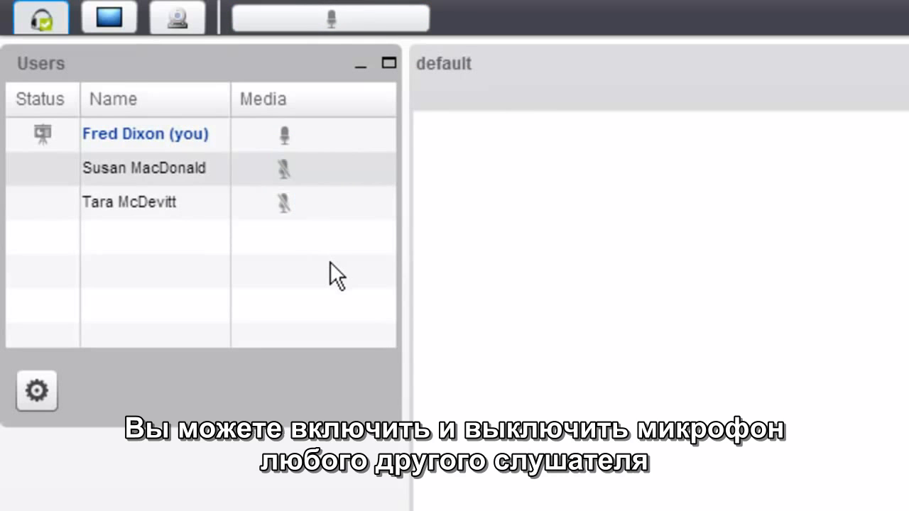
{"action": "left_click", "coordinate": [37, 392]}
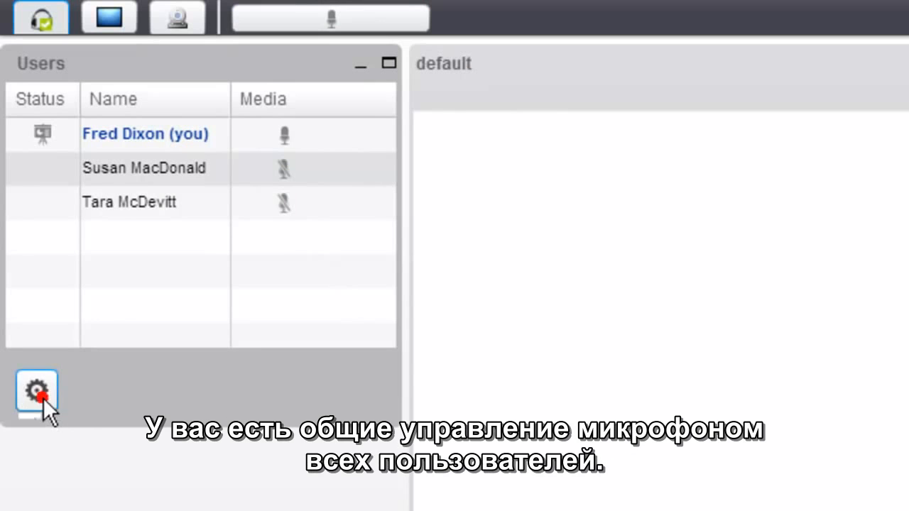
{"action": "left_click", "coordinate": [36, 390]}
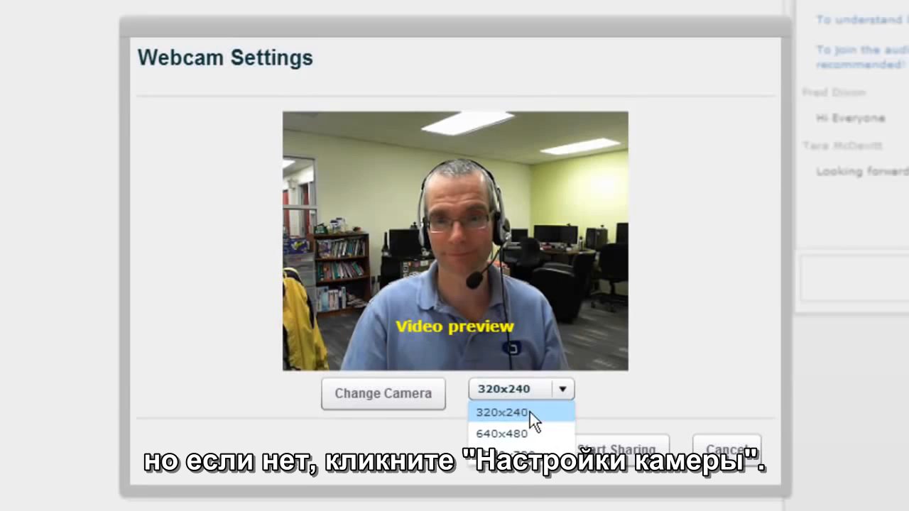
Broadcast the webcam at 320x240 resolution, then stop sharing it.
{"action": "left_click", "coordinate": [501, 412]}
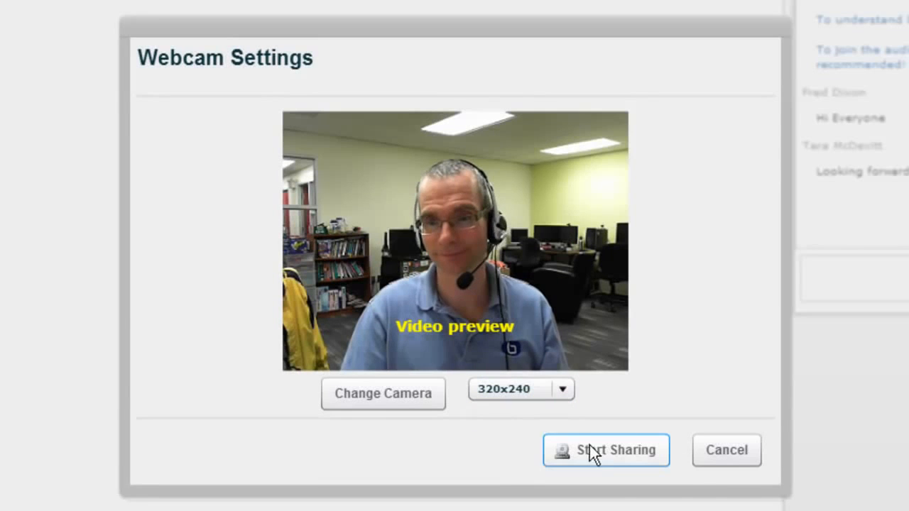
{"action": "left_click", "coordinate": [605, 449]}
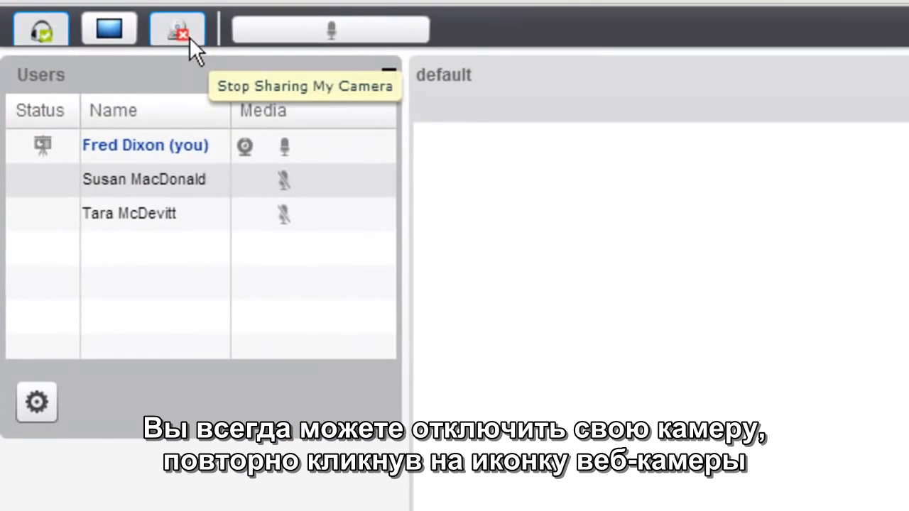
{"action": "left_click", "coordinate": [178, 28]}
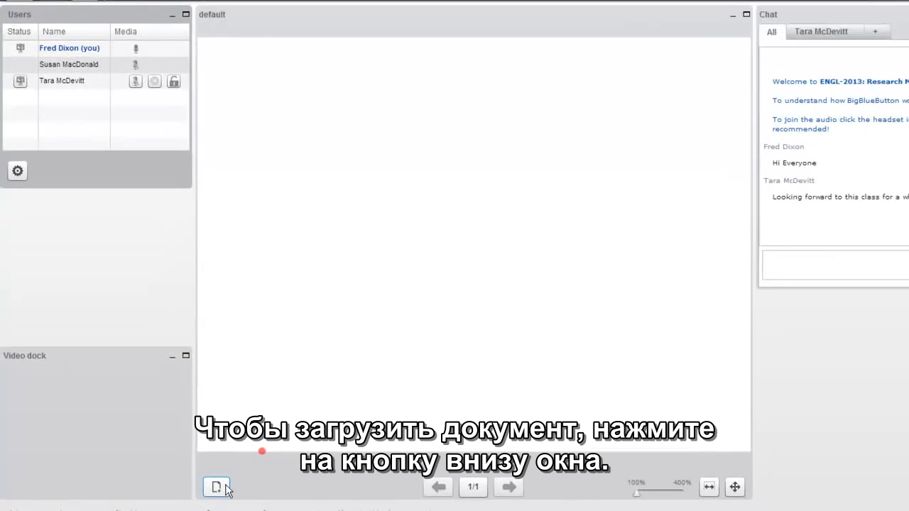
Upload flight-school.pdf and wait for it to convert into the 12-slide presentation.
{"action": "left_click", "coordinate": [217, 487]}
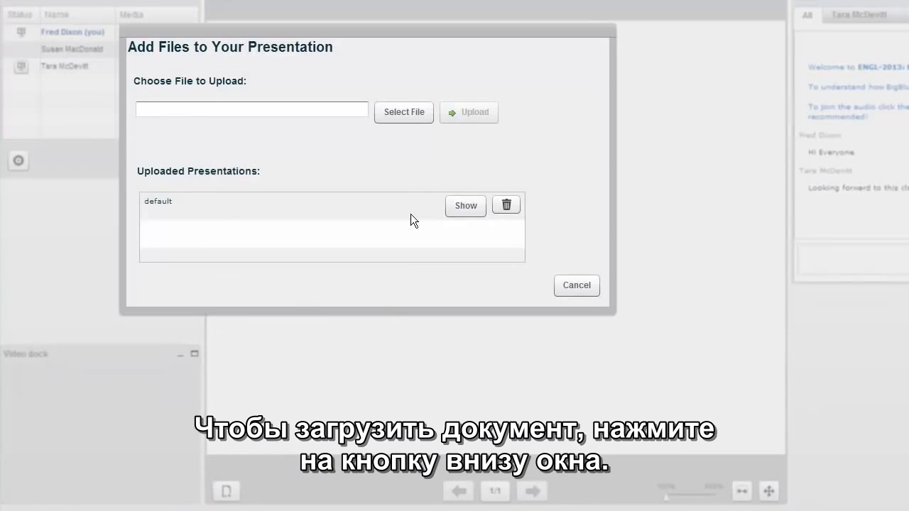
{"action": "left_click", "coordinate": [404, 112]}
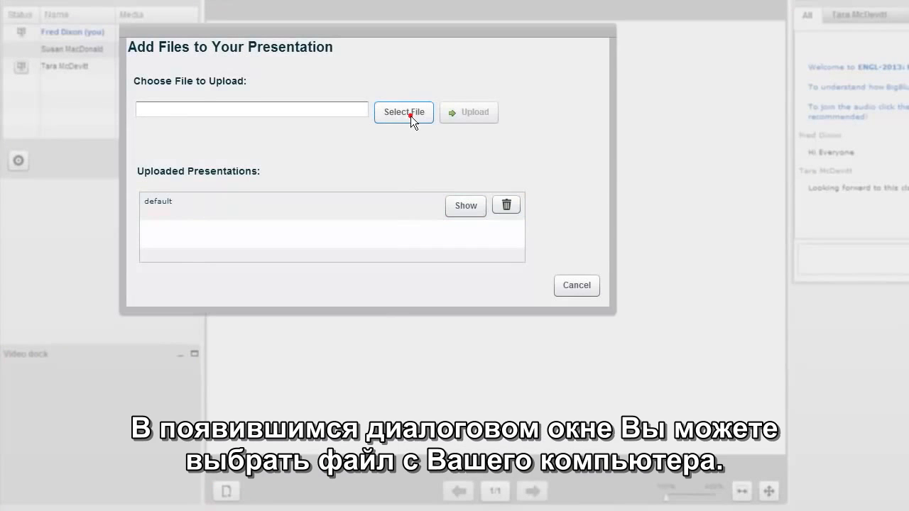
{"action": "left_click", "coordinate": [403, 112]}
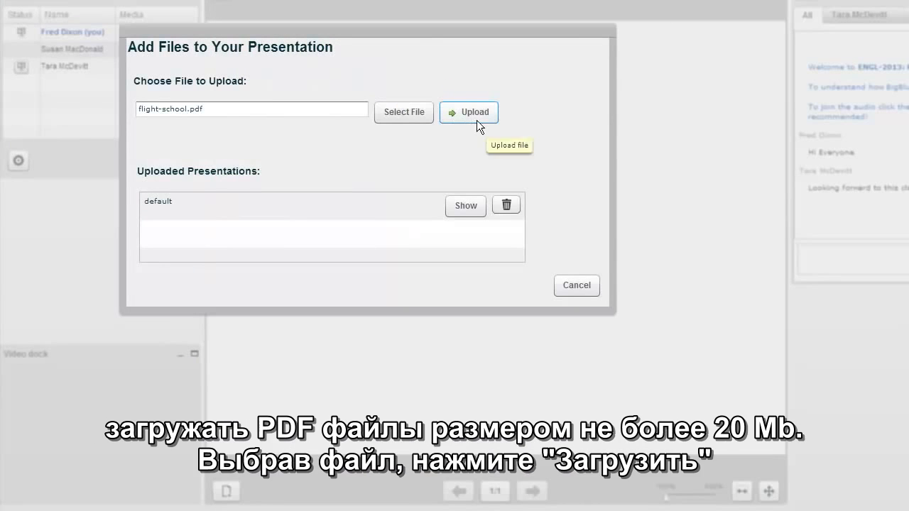
{"action": "left_click", "coordinate": [469, 112]}
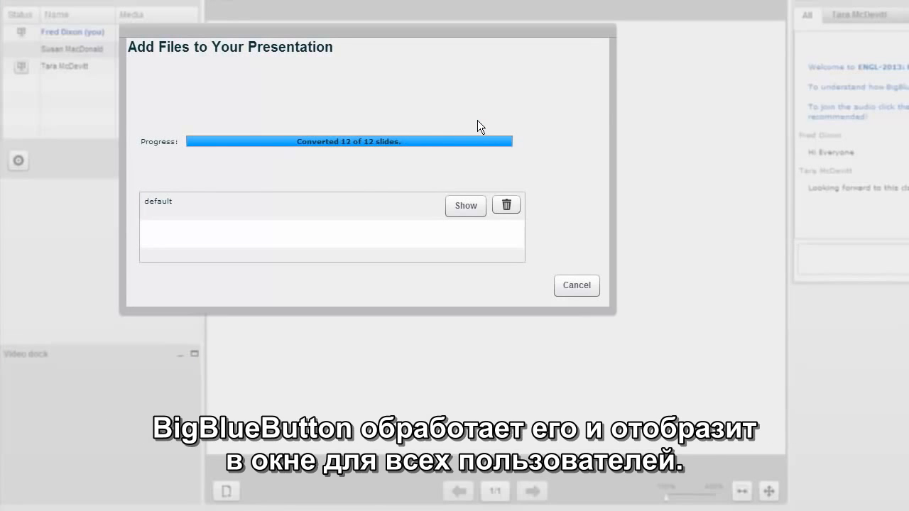
{"action": "left_click", "coordinate": [466, 206]}
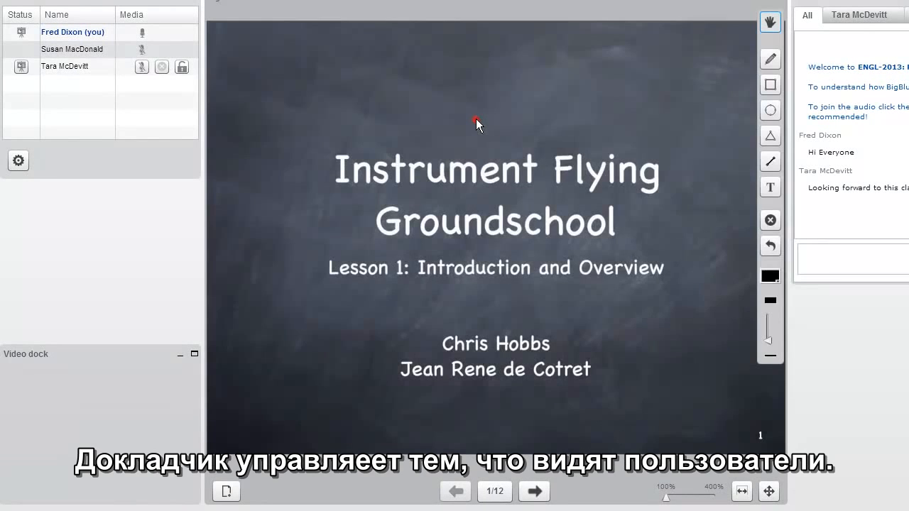
{"action": "mouse_move", "coordinate": [489, 130]}
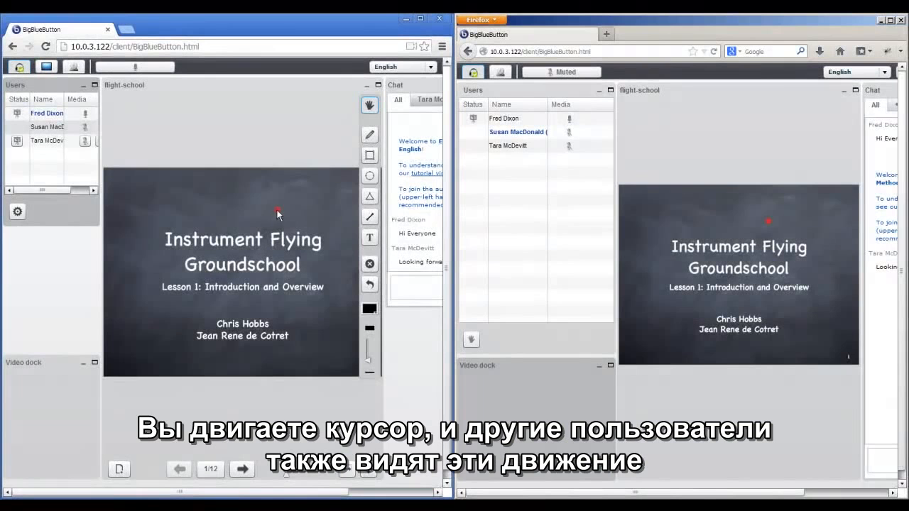
{"action": "mouse_move", "coordinate": [249, 253]}
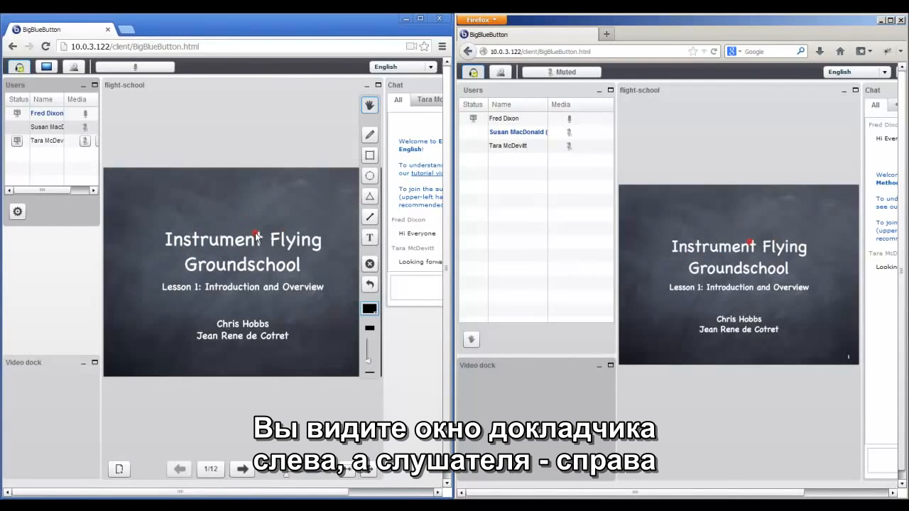
{"action": "left_click", "coordinate": [241, 469]}
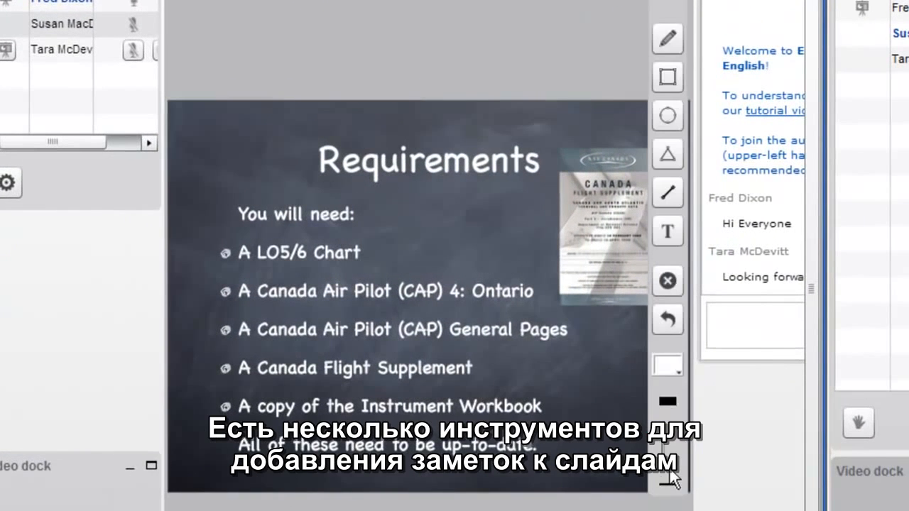
{"action": "left_click", "coordinate": [667, 39]}
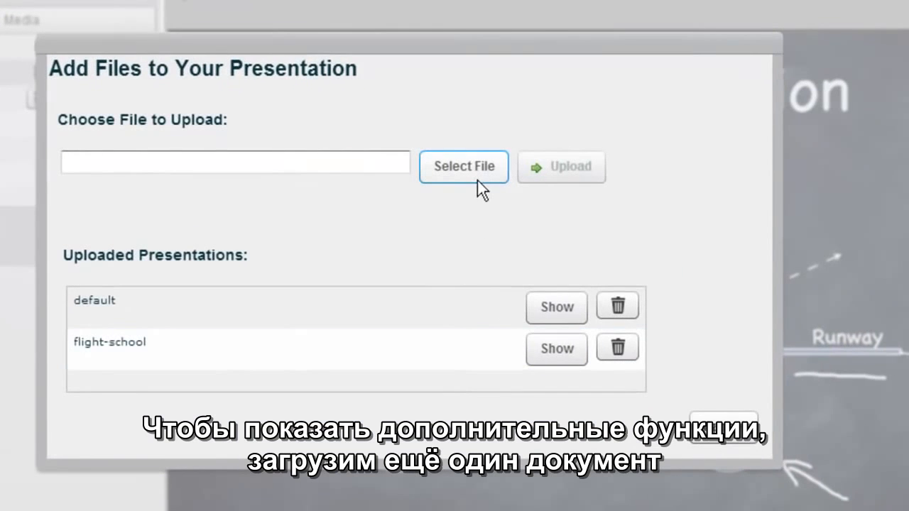
{"action": "mouse_move", "coordinate": [464, 177]}
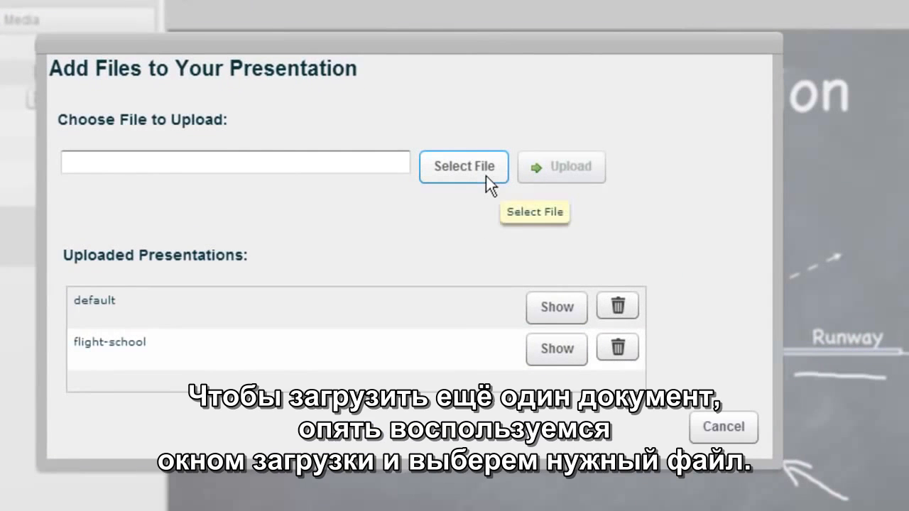
Upload Lorem ipsum.pdf and show it as the current presentation.
{"action": "left_click", "coordinate": [464, 166]}
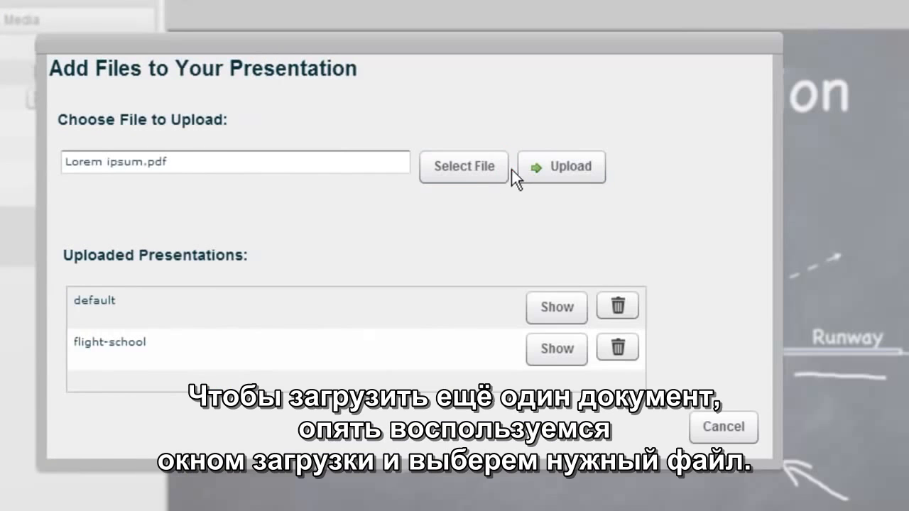
{"action": "left_click", "coordinate": [560, 166]}
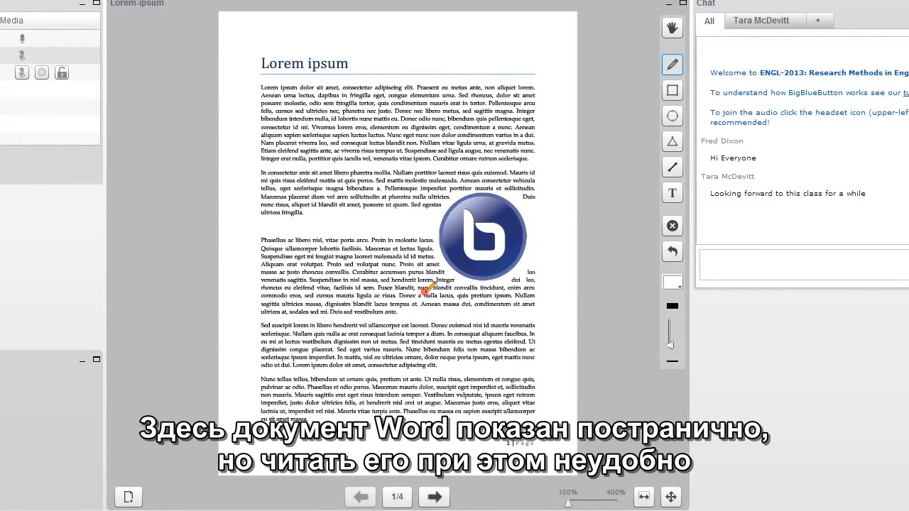
Fit the Lorem ipsum document to width, pan through it, and circle a passage on page 2.
{"action": "left_click", "coordinate": [642, 496]}
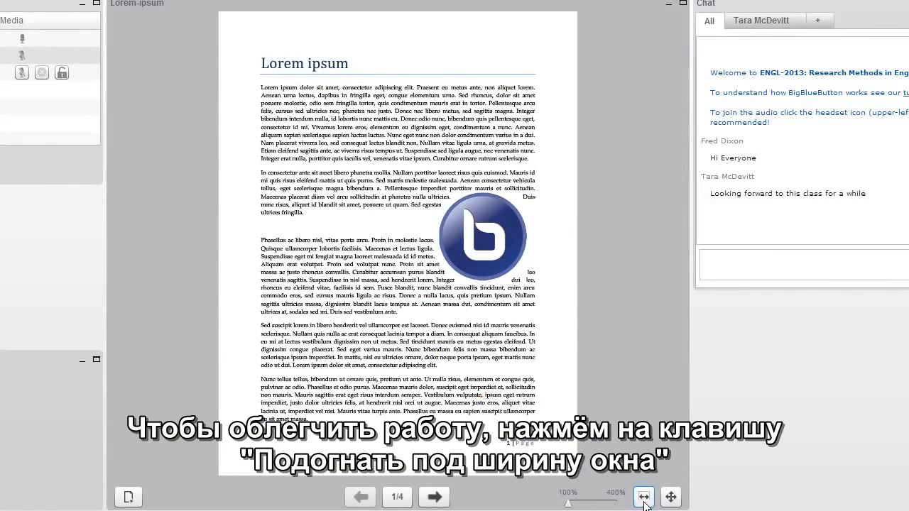
{"action": "left_click", "coordinate": [645, 497]}
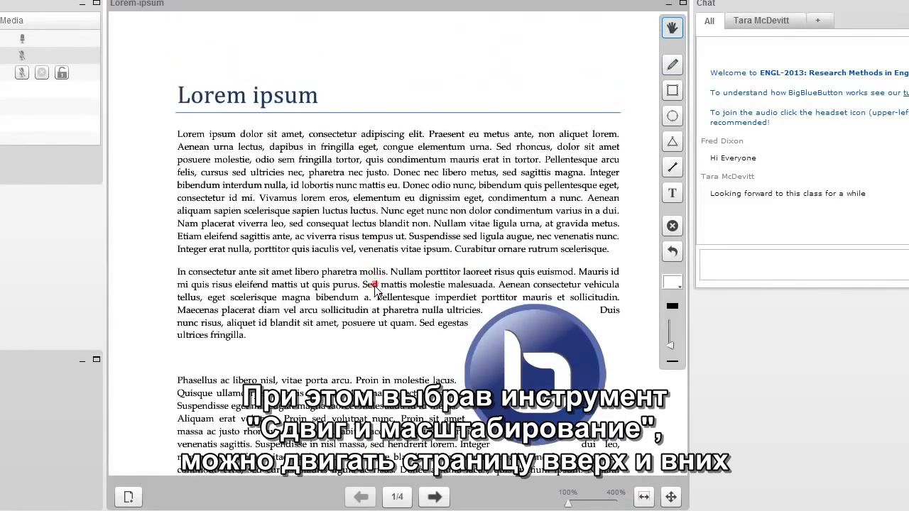
{"action": "left_click", "coordinate": [433, 497]}
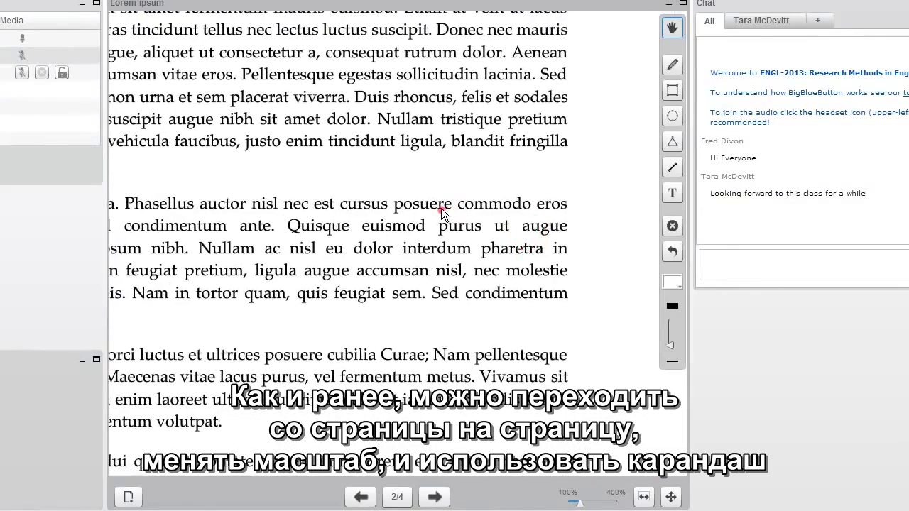
{"action": "left_click", "coordinate": [672, 65]}
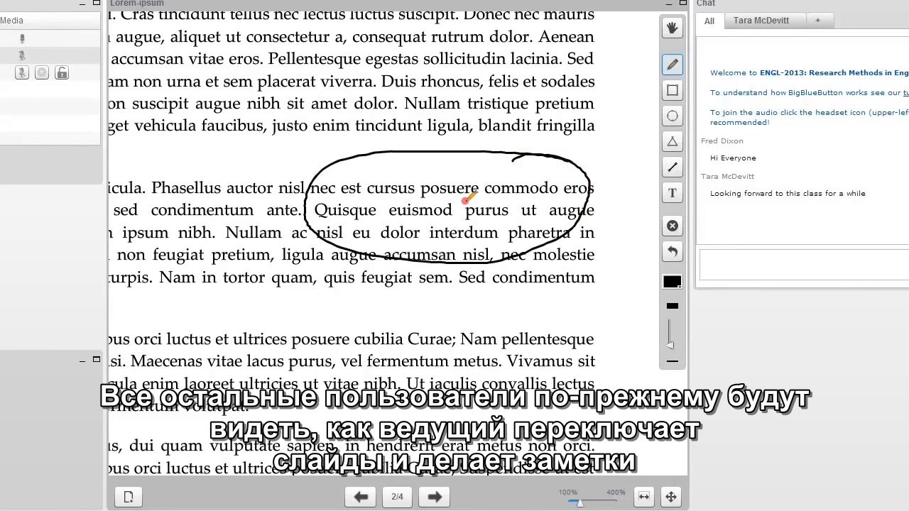
{"action": "left_click", "coordinate": [643, 497]}
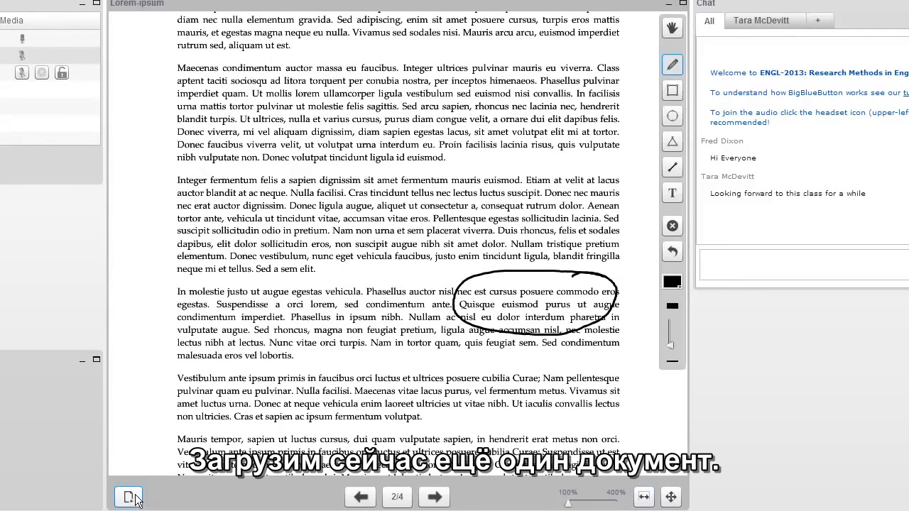
Upload blank slide.pdf and display the one-page blank slide.
{"action": "left_click", "coordinate": [129, 497]}
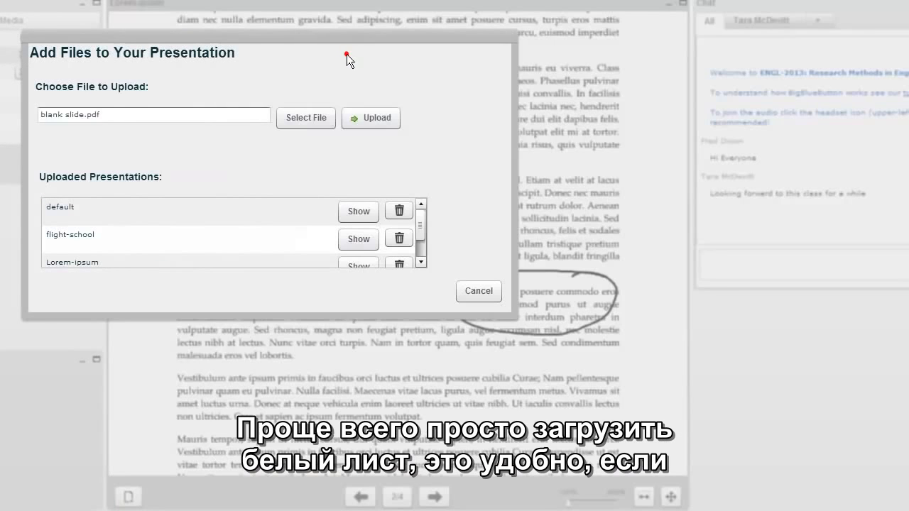
{"action": "left_click", "coordinate": [370, 118]}
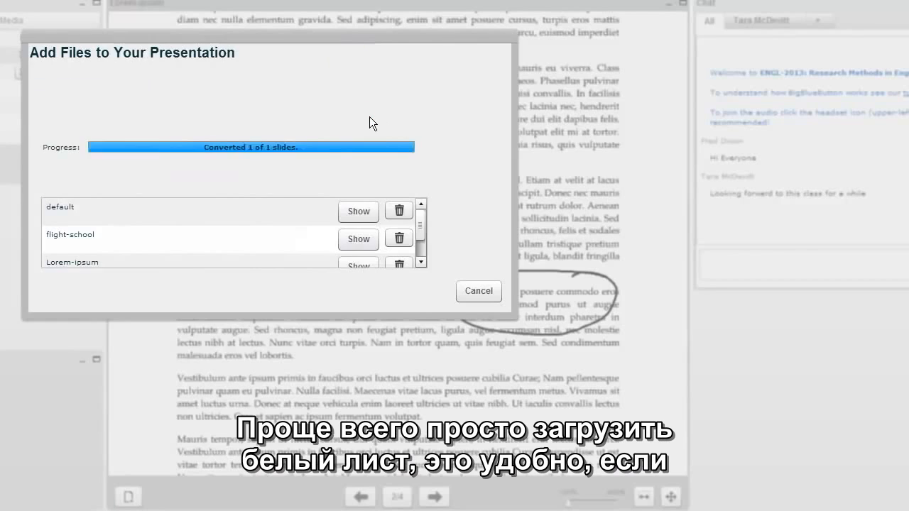
{"action": "left_click", "coordinate": [478, 291]}
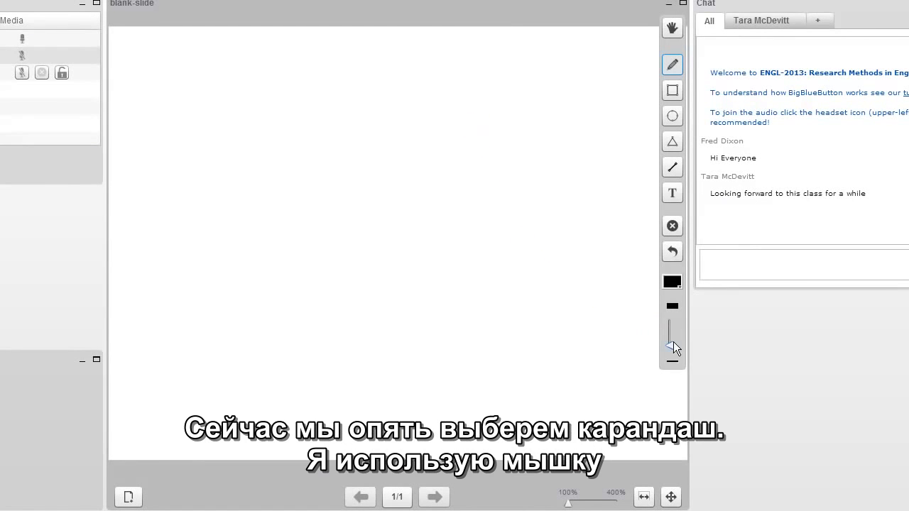
{"action": "mouse_move", "coordinate": [380, 244]}
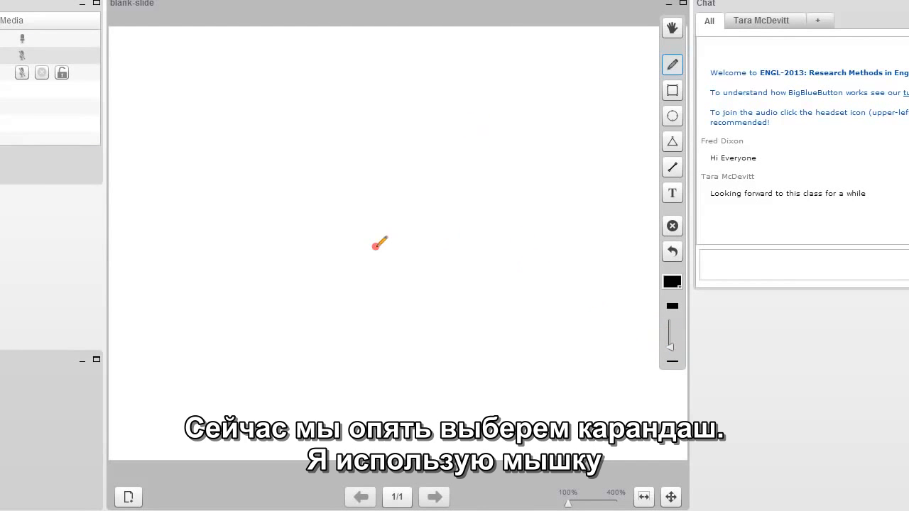
{"action": "mouse_move", "coordinate": [365, 211]}
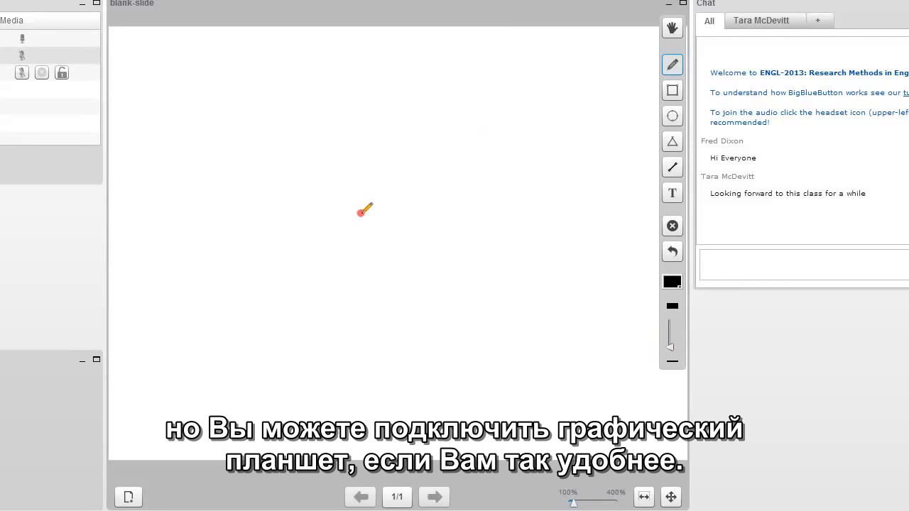
Hand-write 4+3=7 and 11+22=33 on the blank slide, then reset the zoom to 100%.
{"action": "left_click_drag", "start_coordinate": [365, 210], "coordinate": [277, 154]}
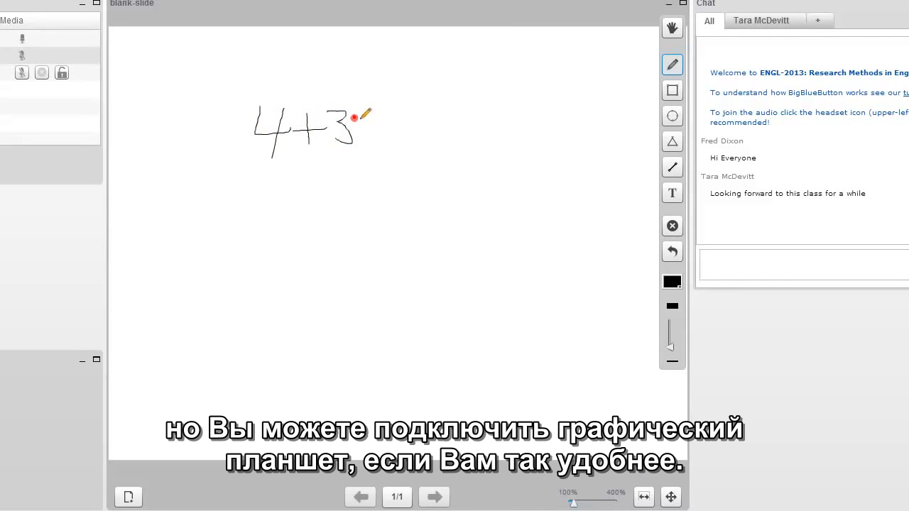
{"action": "left_click_drag", "start_coordinate": [355, 117], "coordinate": [409, 142]}
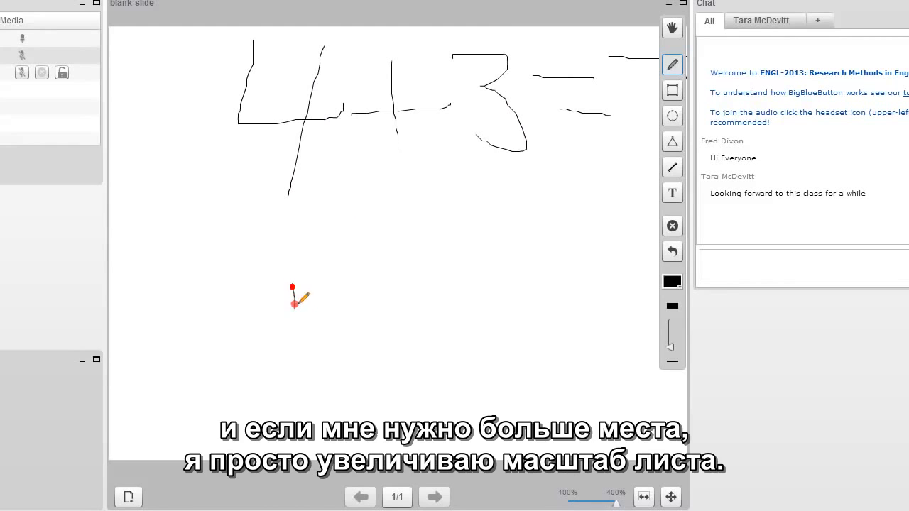
{"action": "left_click_drag", "start_coordinate": [292, 298], "coordinate": [376, 300]}
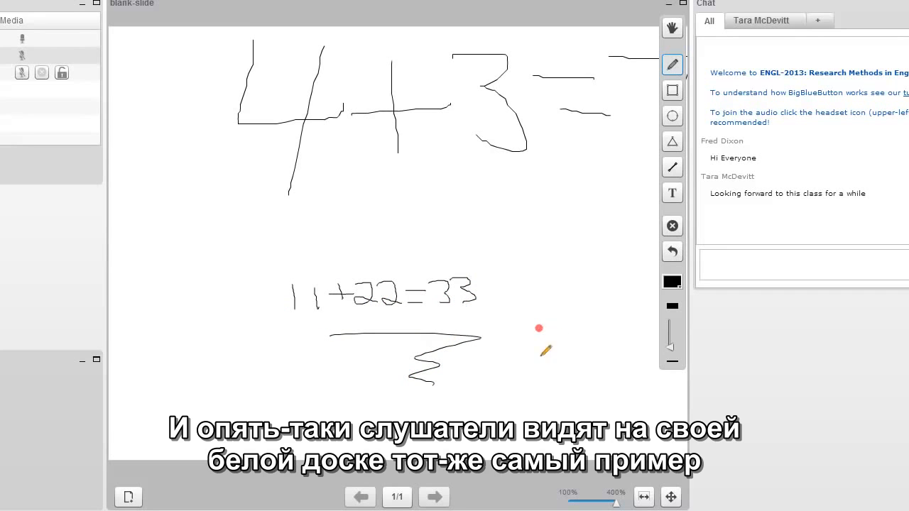
{"action": "left_click", "coordinate": [670, 497]}
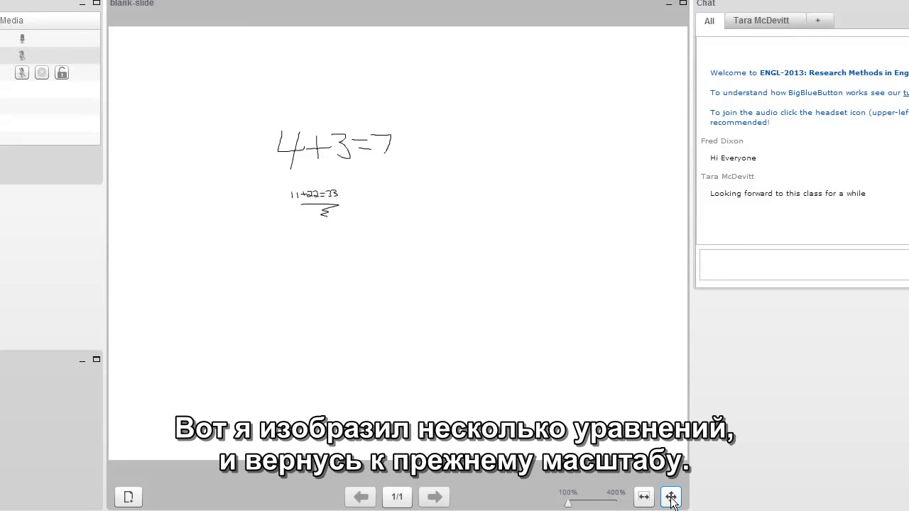
{"action": "left_click", "coordinate": [644, 497]}
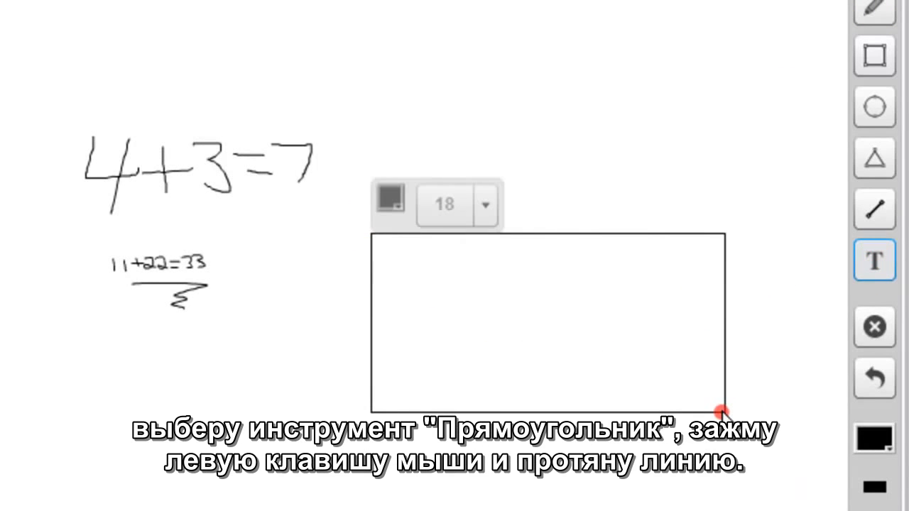
{"action": "left_click", "coordinate": [390, 198]}
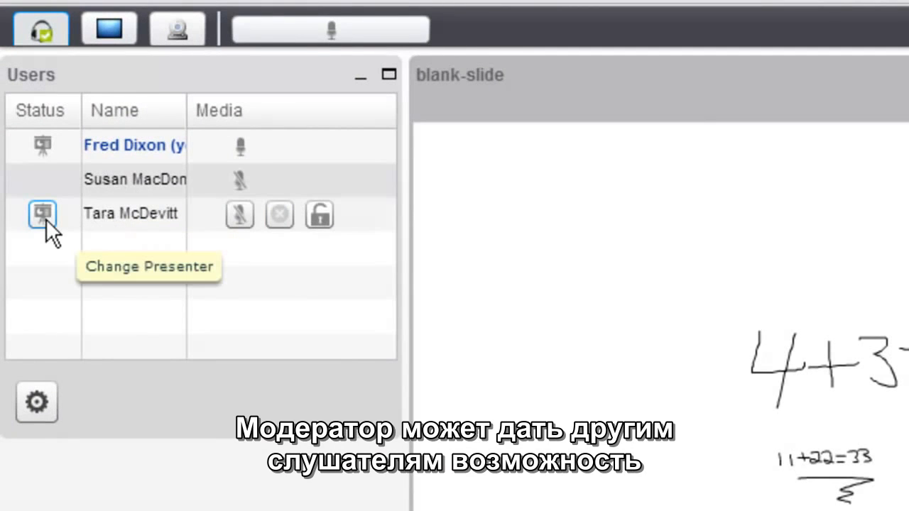
Make the third participant presenter so they write 13, then reclaim the presenter role.
{"action": "left_click", "coordinate": [42, 214]}
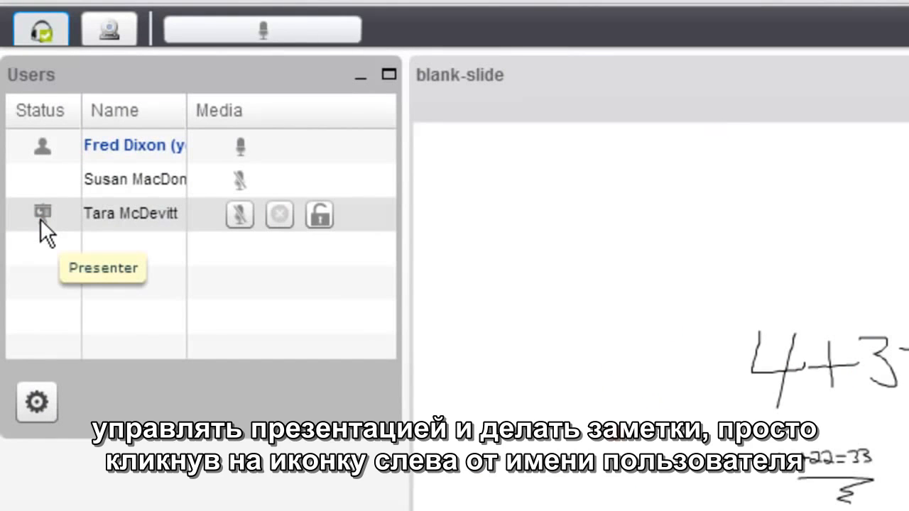
{"action": "left_click", "coordinate": [43, 214]}
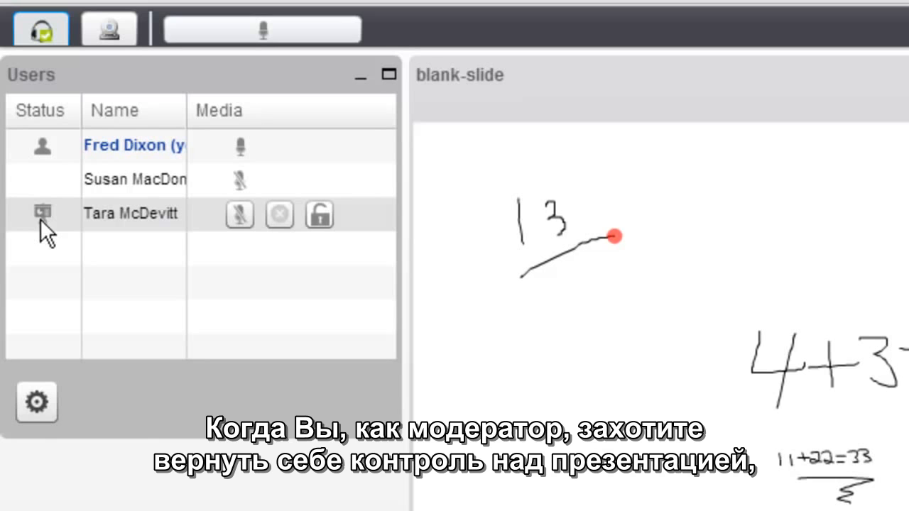
{"action": "mouse_move", "coordinate": [42, 146]}
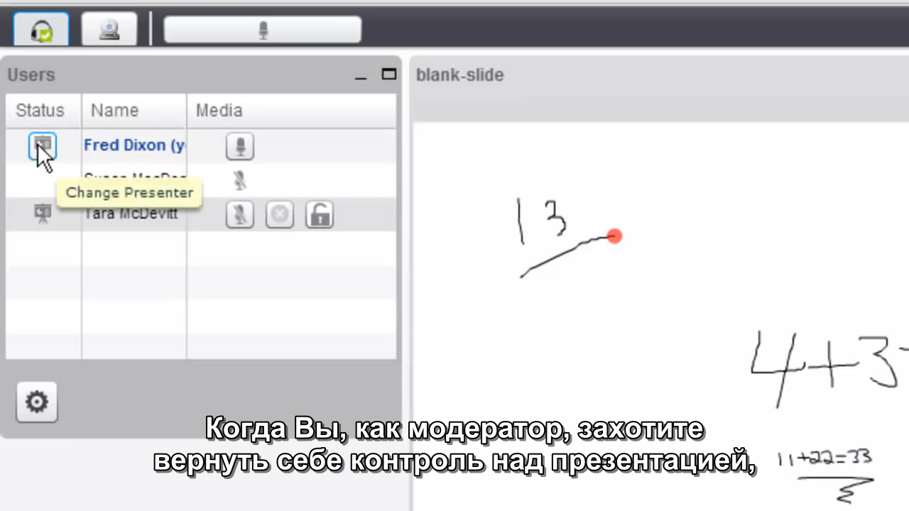
{"action": "left_click", "coordinate": [42, 146]}
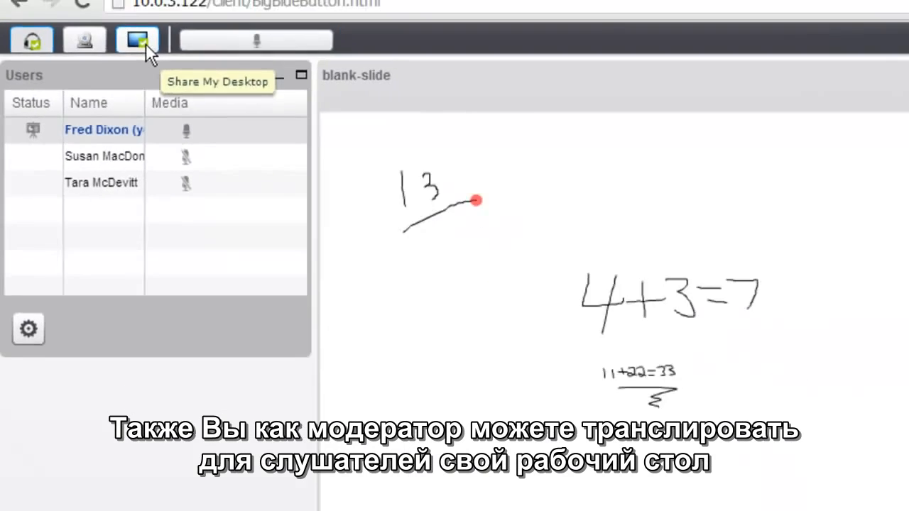
Share the full screen, allowing the Java desktop sharing applet to run.
{"action": "left_click", "coordinate": [137, 41]}
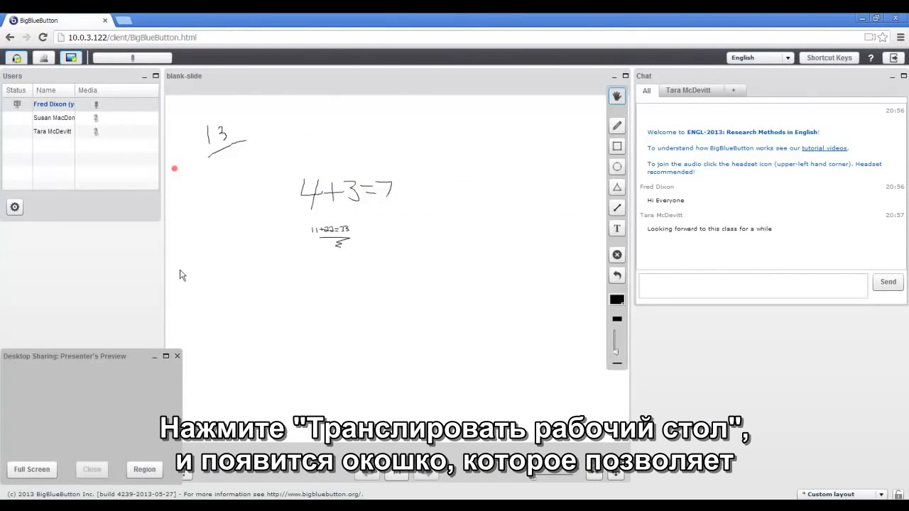
{"action": "mouse_move", "coordinate": [31, 470]}
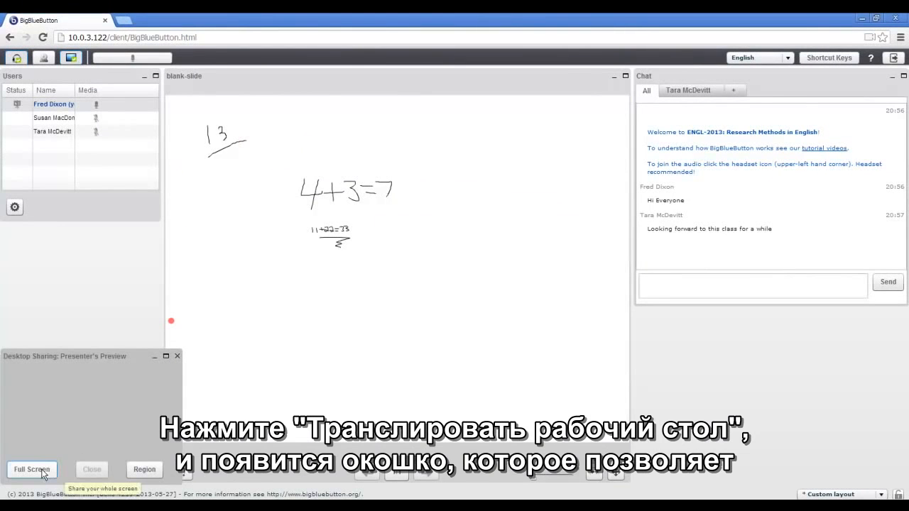
{"action": "left_click", "coordinate": [32, 469]}
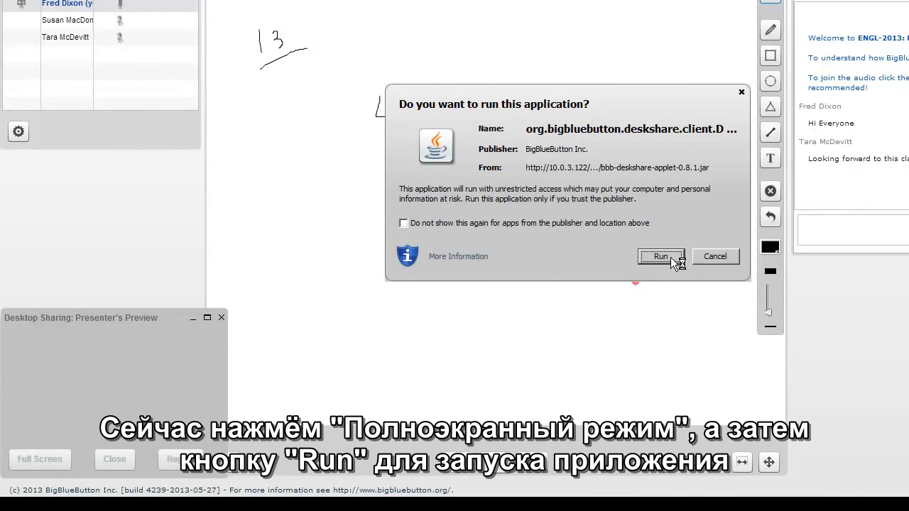
{"action": "left_click", "coordinate": [662, 256]}
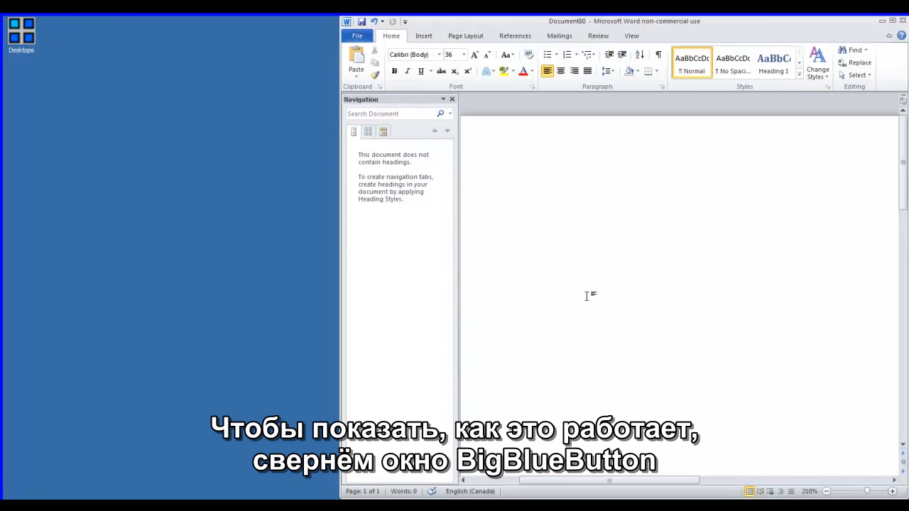
Type 'This is some text' into the blank Word document.
{"action": "type", "text": "Th"}
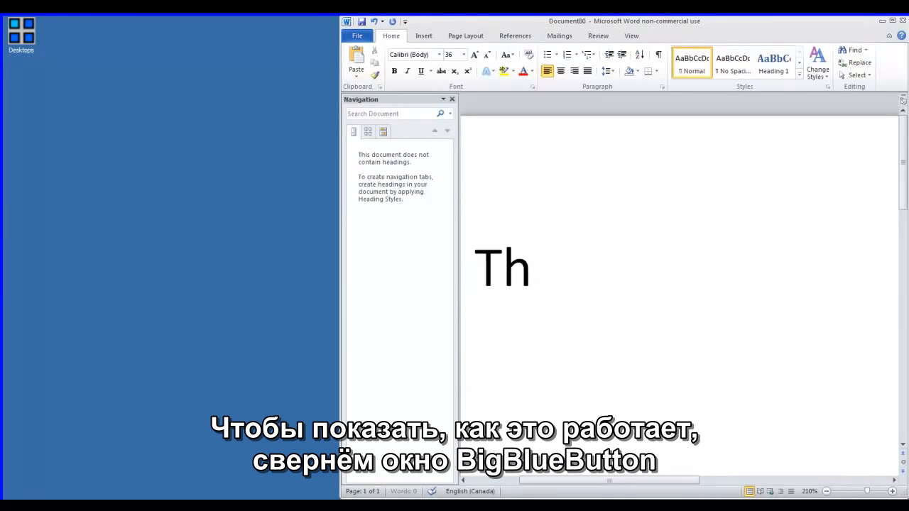
{"action": "type", "text": "is is some text"}
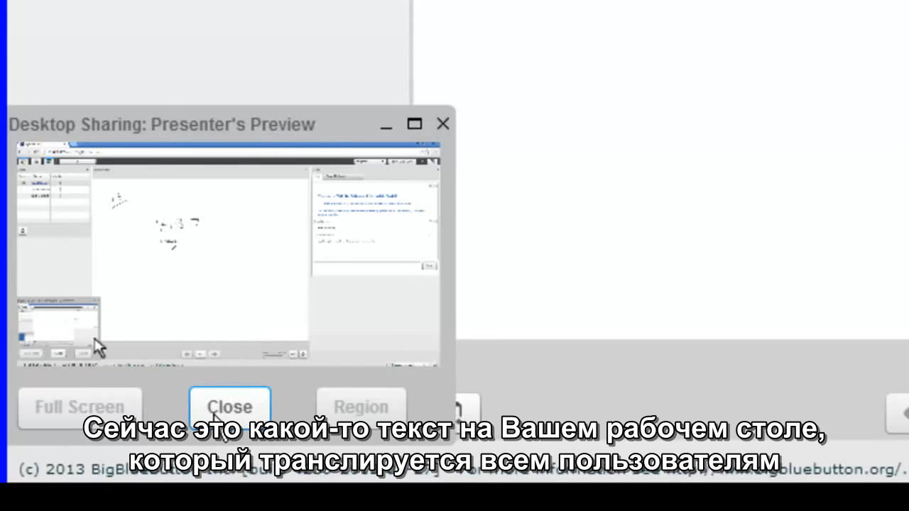
End desktop sharing and close the Presenter's Preview window.
{"action": "left_click", "coordinate": [229, 407]}
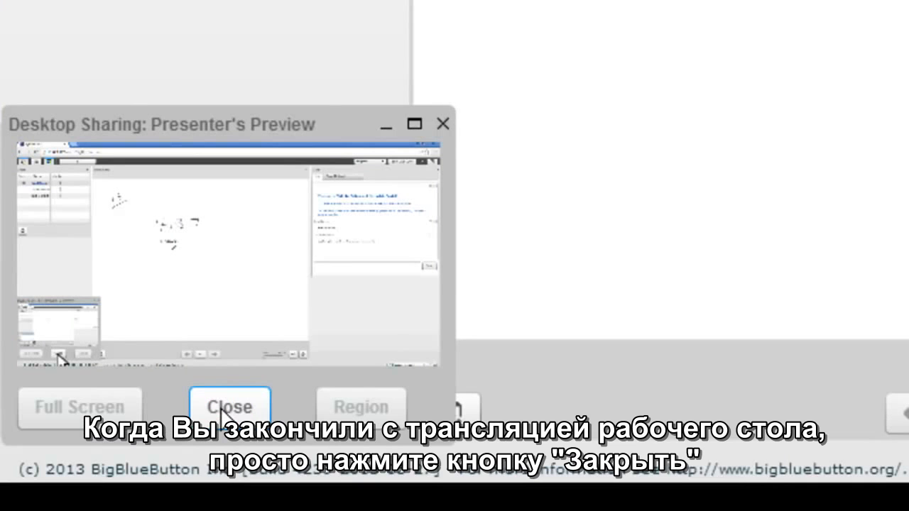
{"action": "left_click", "coordinate": [230, 407]}
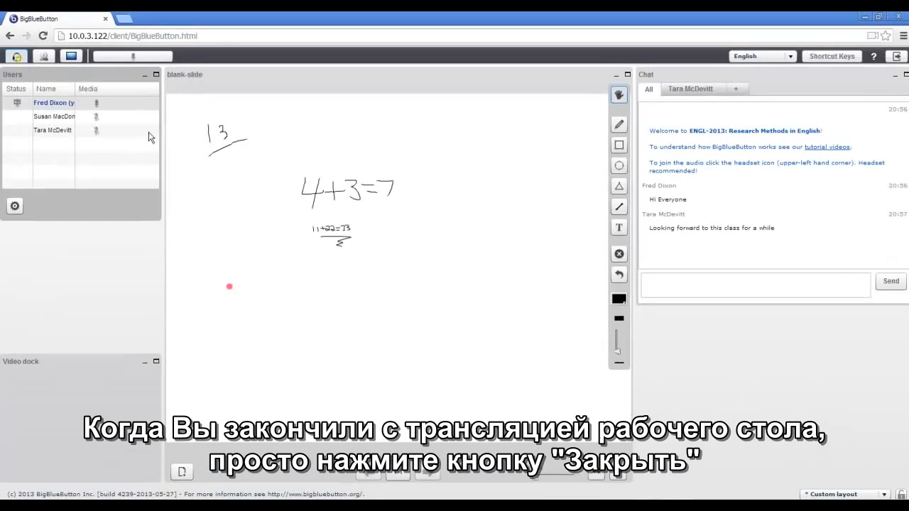
{"action": "left_click", "coordinate": [44, 56]}
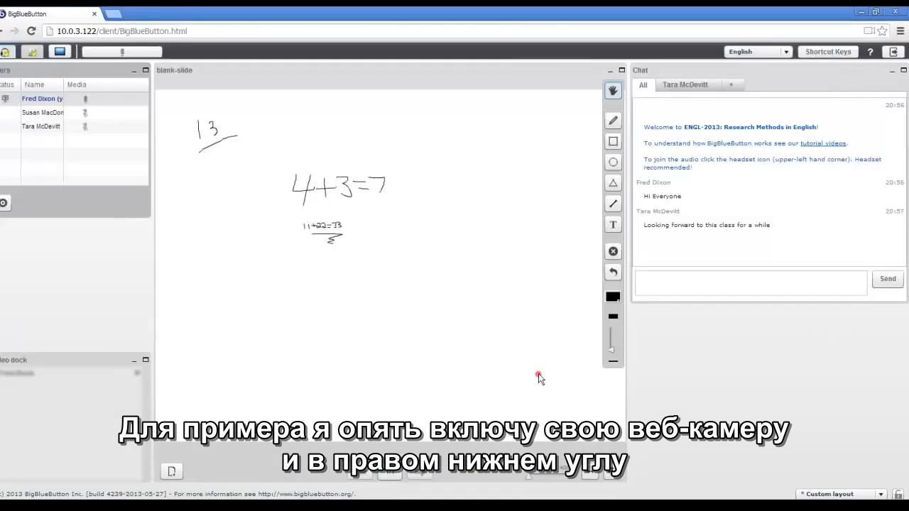
Turn on the webcam, cycle Meeting and Webinar layouts, then return to unlocked Default.
{"action": "left_click", "coordinate": [836, 470]}
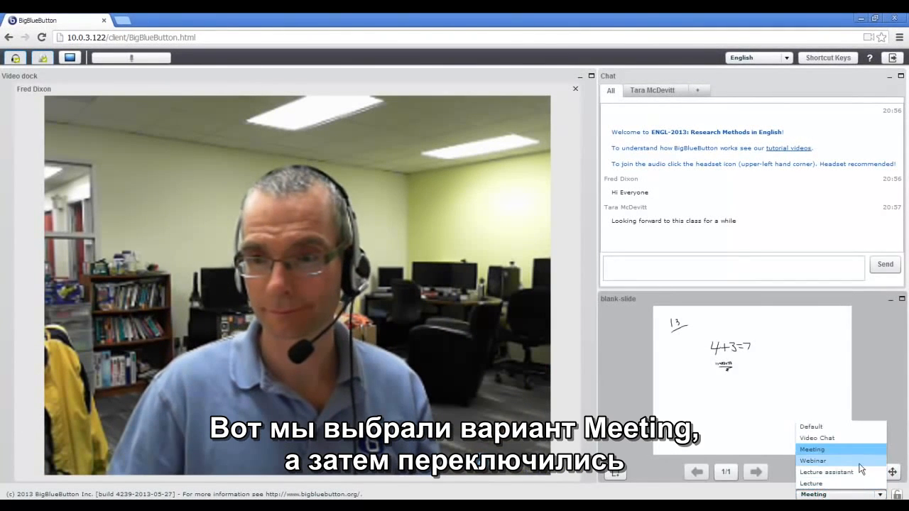
{"action": "left_click", "coordinate": [812, 460]}
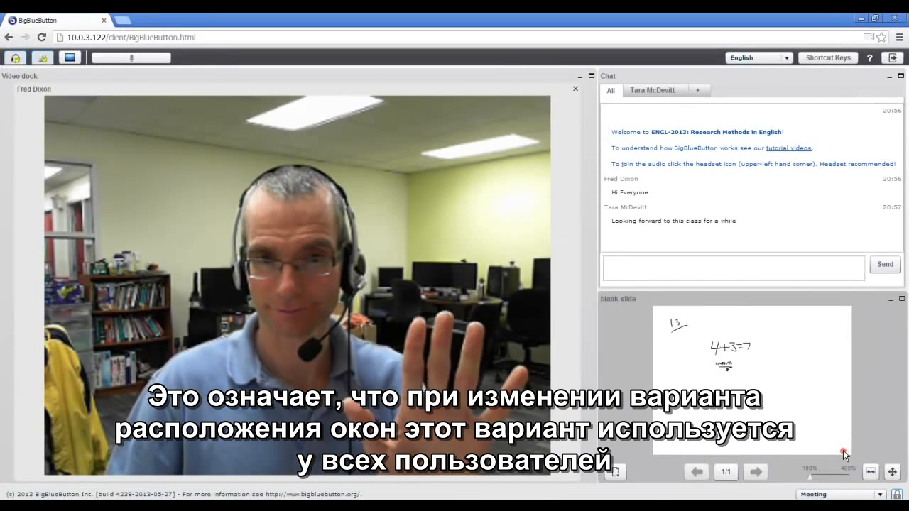
{"action": "left_click", "coordinate": [838, 495]}
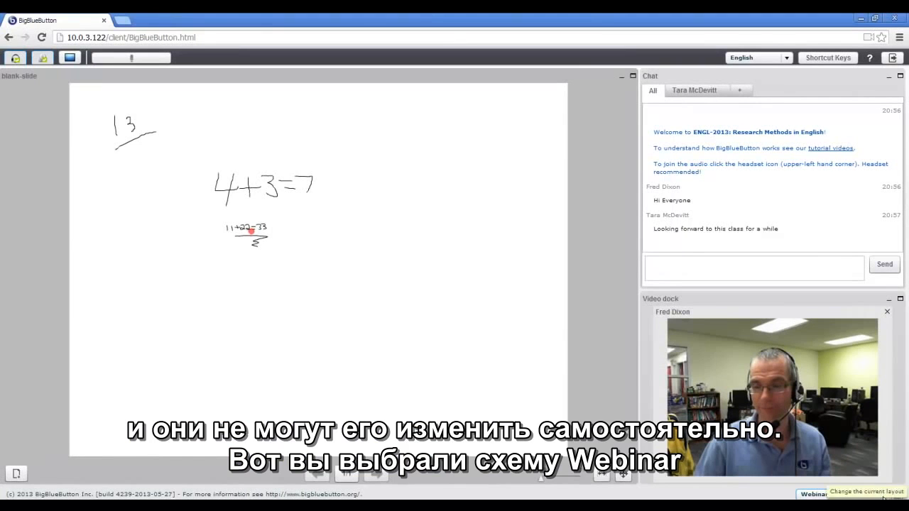
{"action": "left_click", "coordinate": [879, 495]}
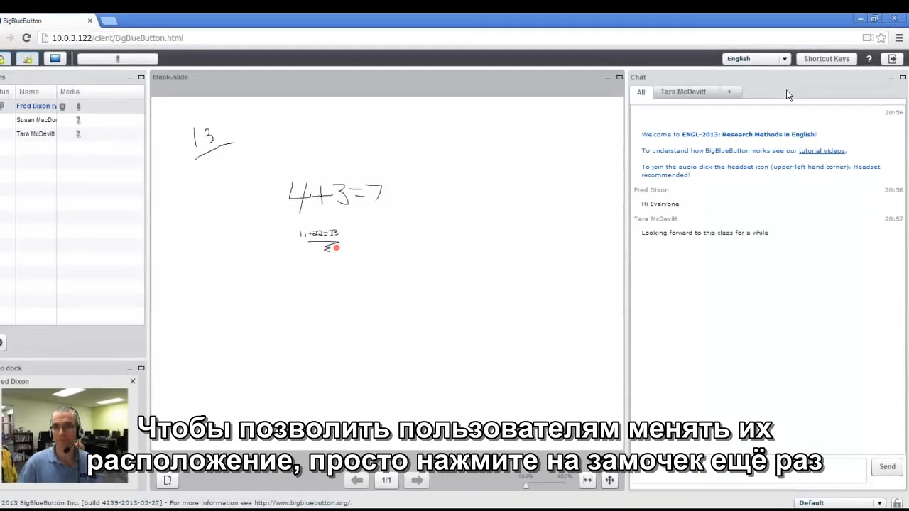
{"action": "left_click", "coordinate": [753, 59]}
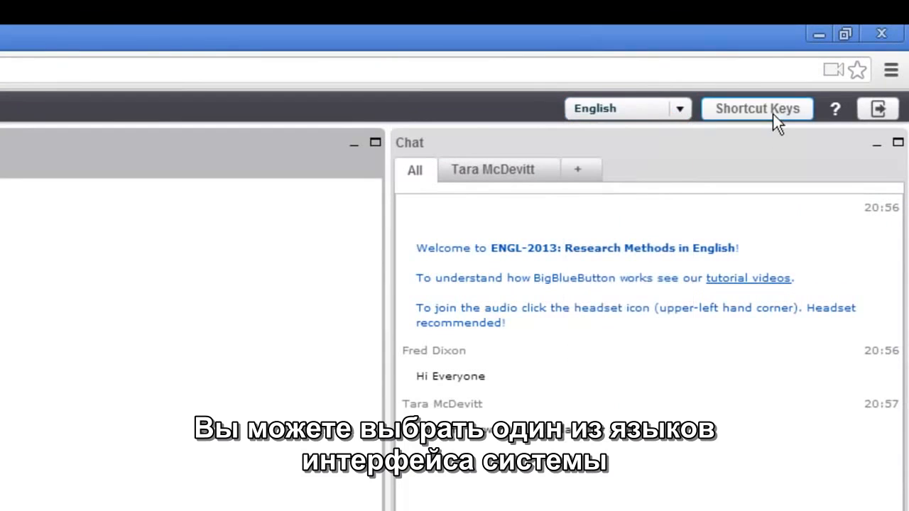
Browse the keyboard shortcut glossary, then log out of the conference.
{"action": "left_click", "coordinate": [757, 108]}
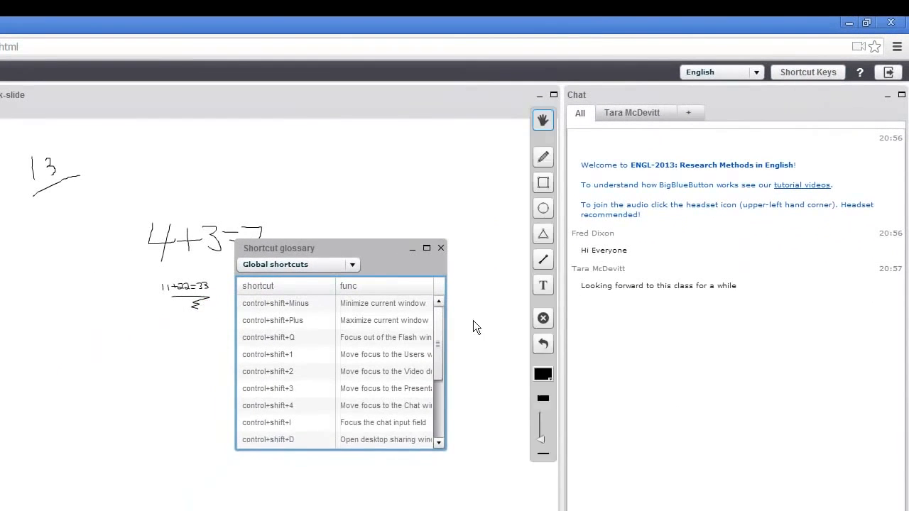
{"action": "scroll", "scroll_direction": "down", "scroll_amount": 3}
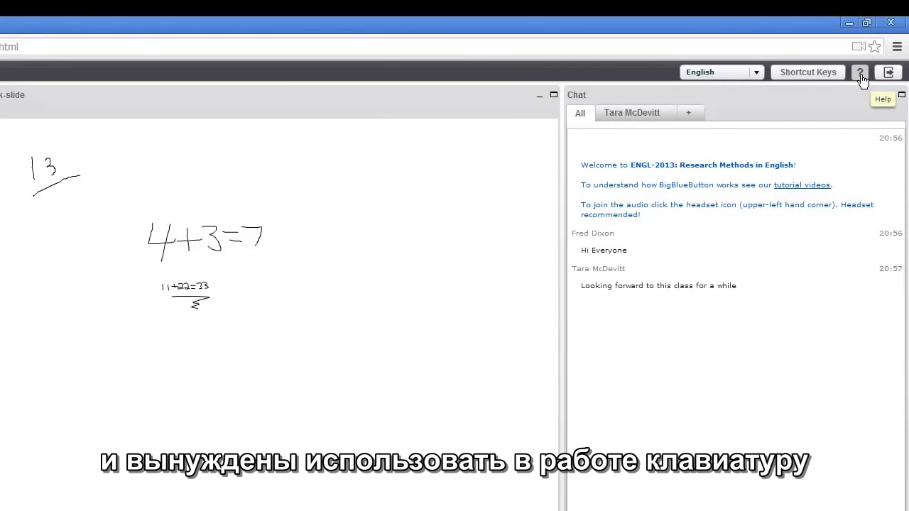
{"action": "left_click", "coordinate": [888, 72]}
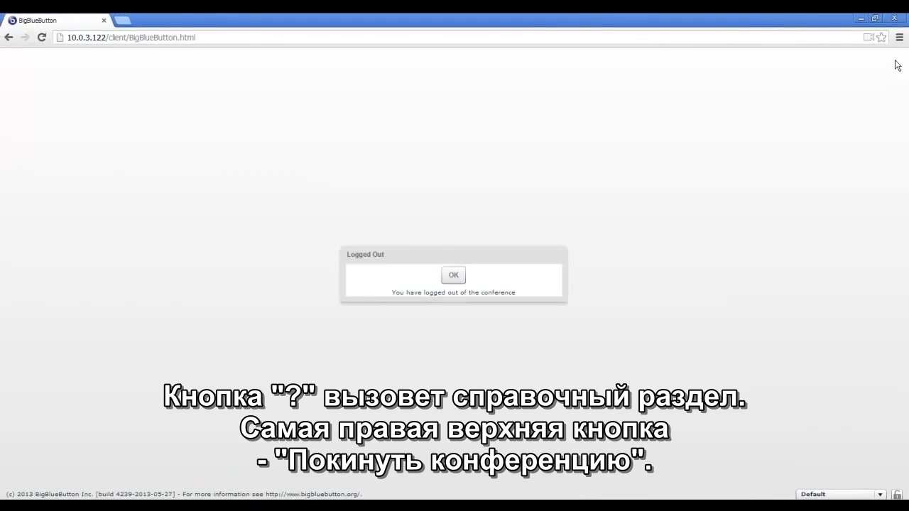